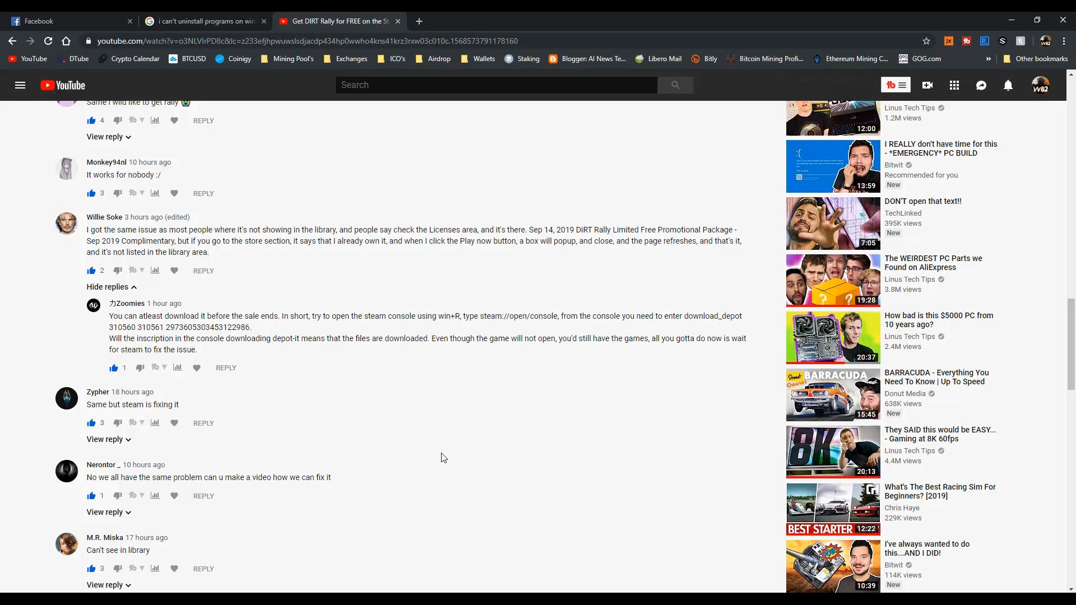
pyautogui.moveTo(432, 456)
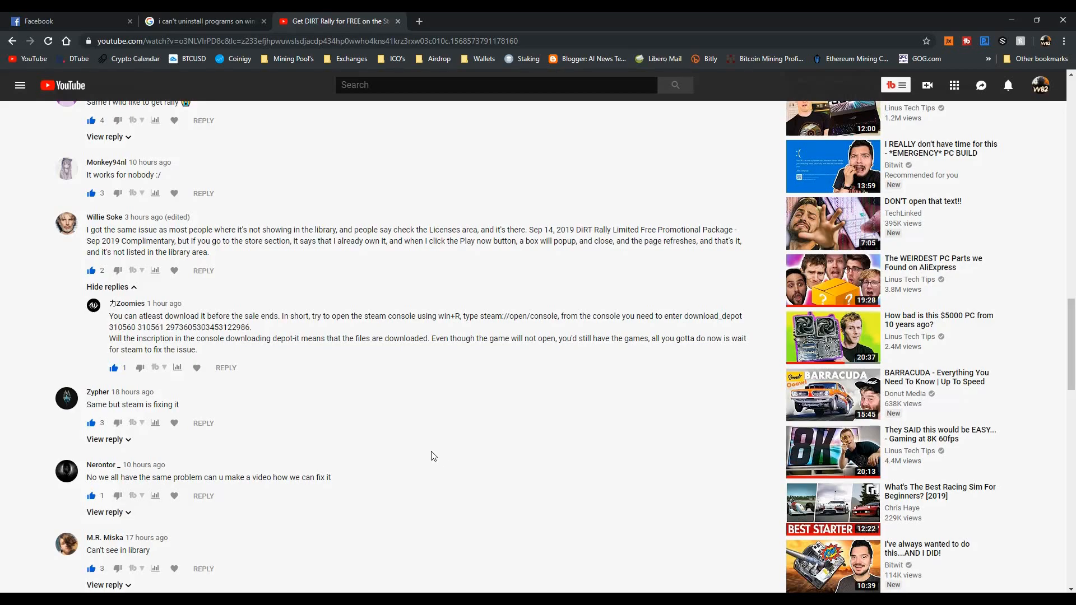
pyautogui.moveTo(451, 455)
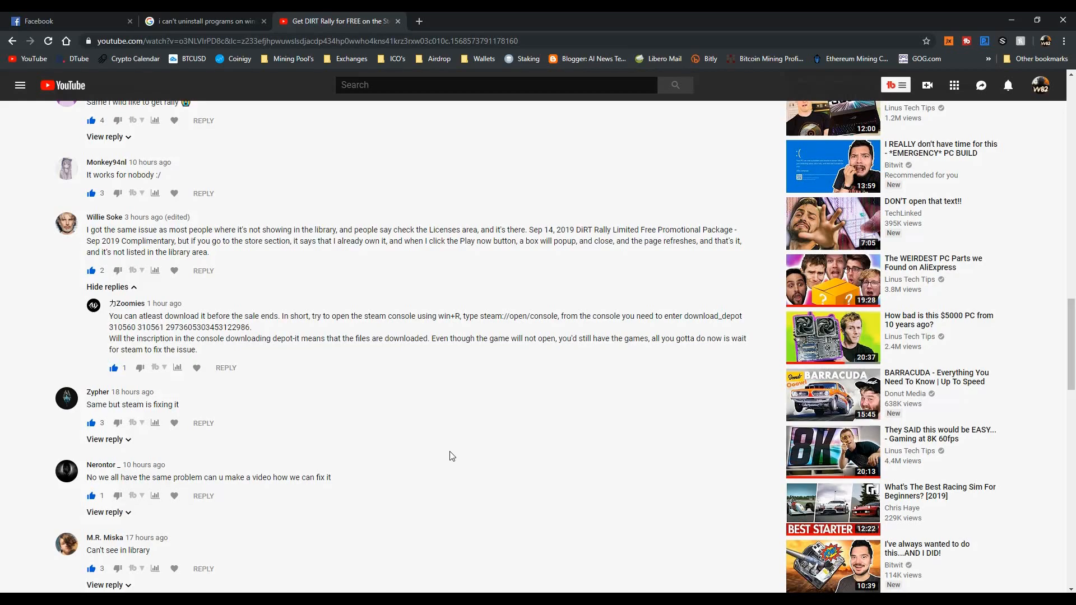
pyautogui.moveTo(407, 463)
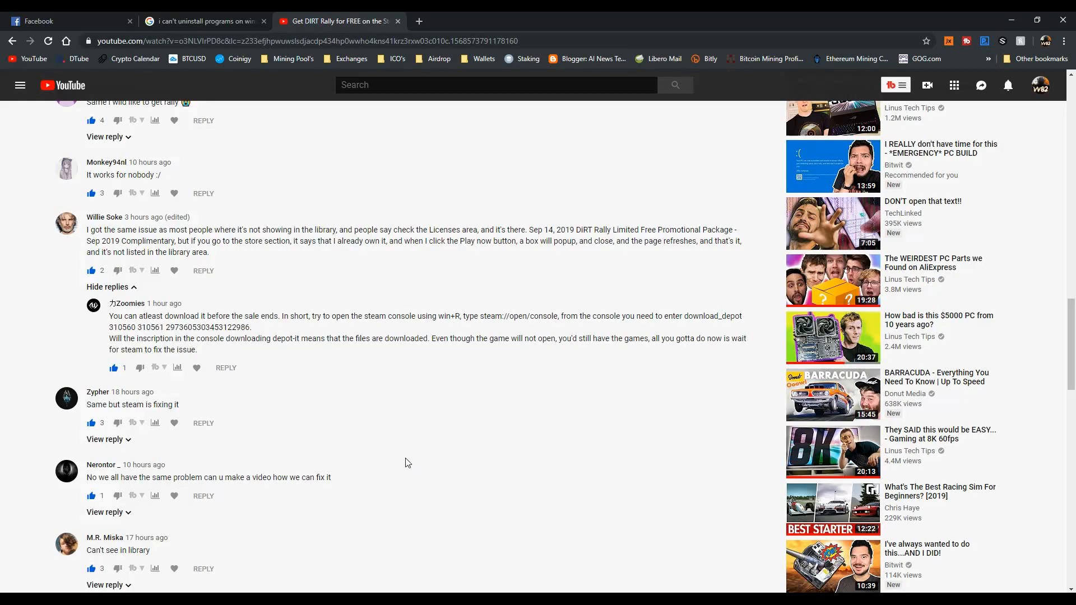
pyautogui.moveTo(374, 447)
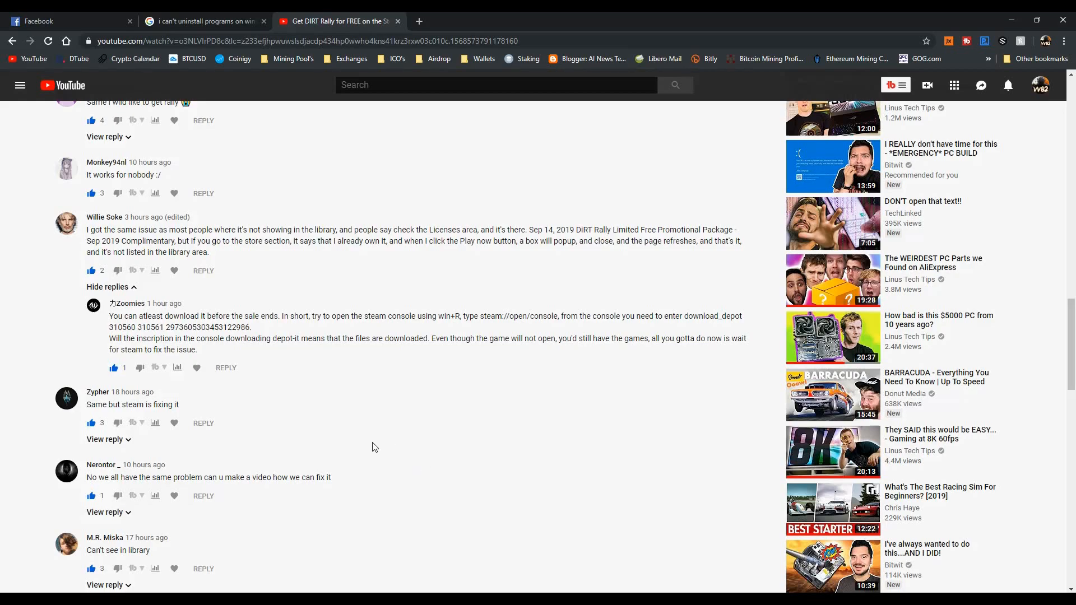
pyautogui.moveTo(306, 382)
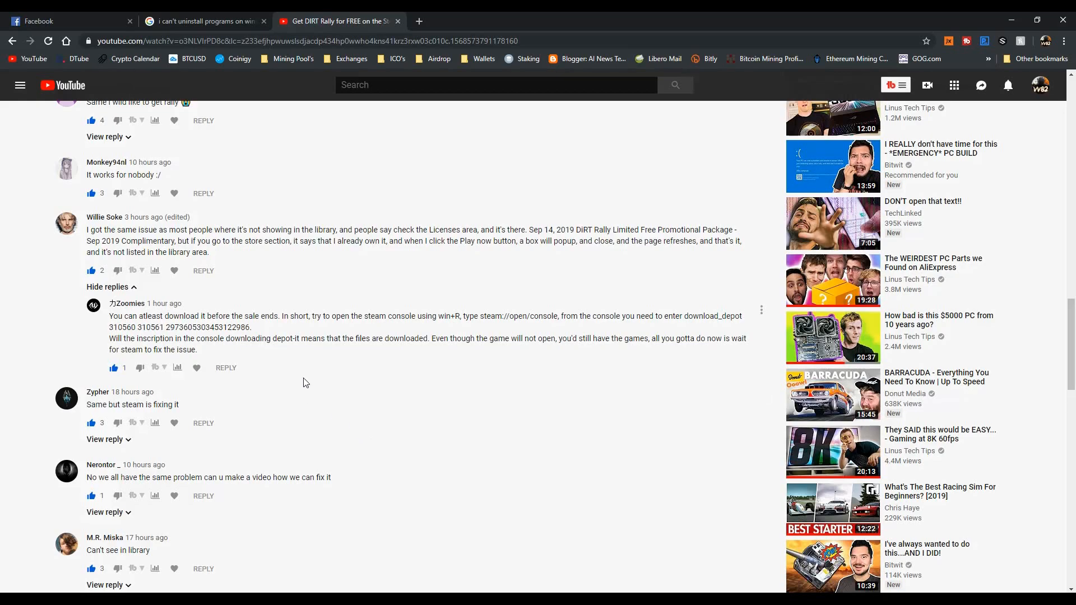
pyautogui.moveTo(310, 384)
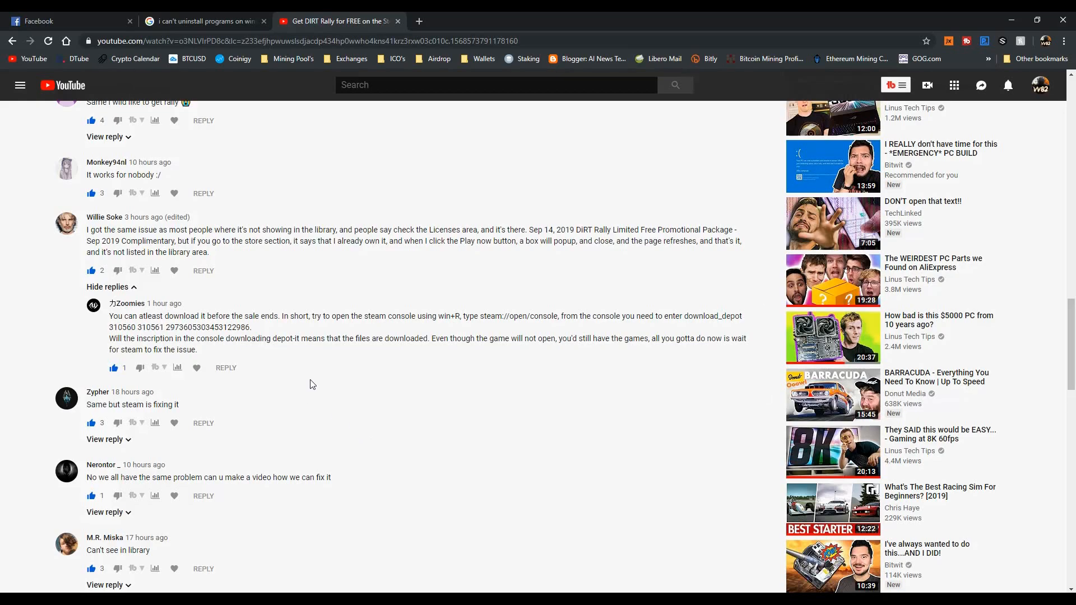
pyautogui.moveTo(362, 419)
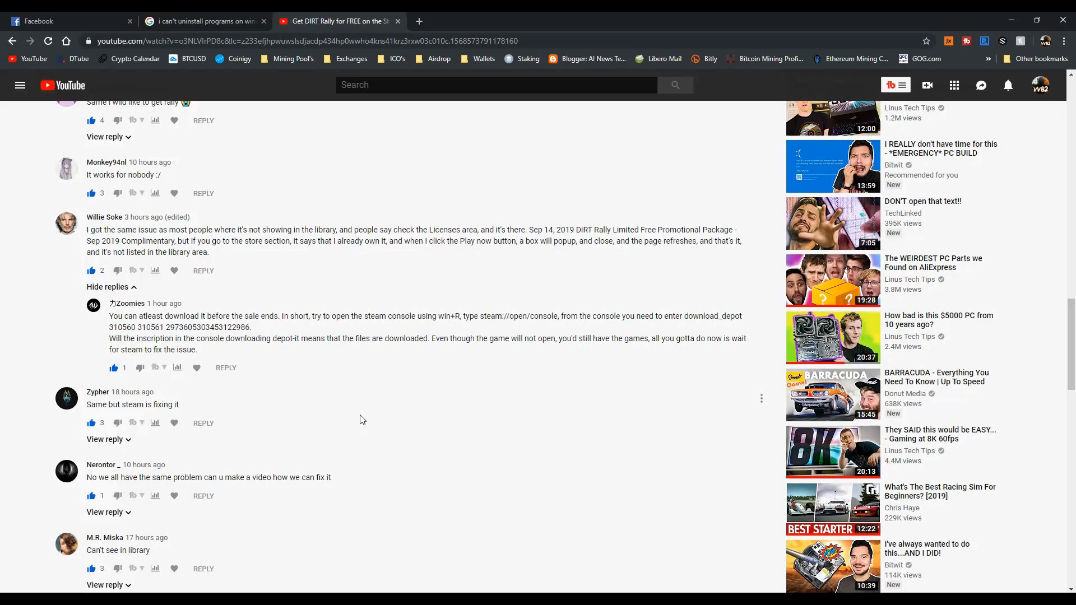
pyautogui.moveTo(352, 414)
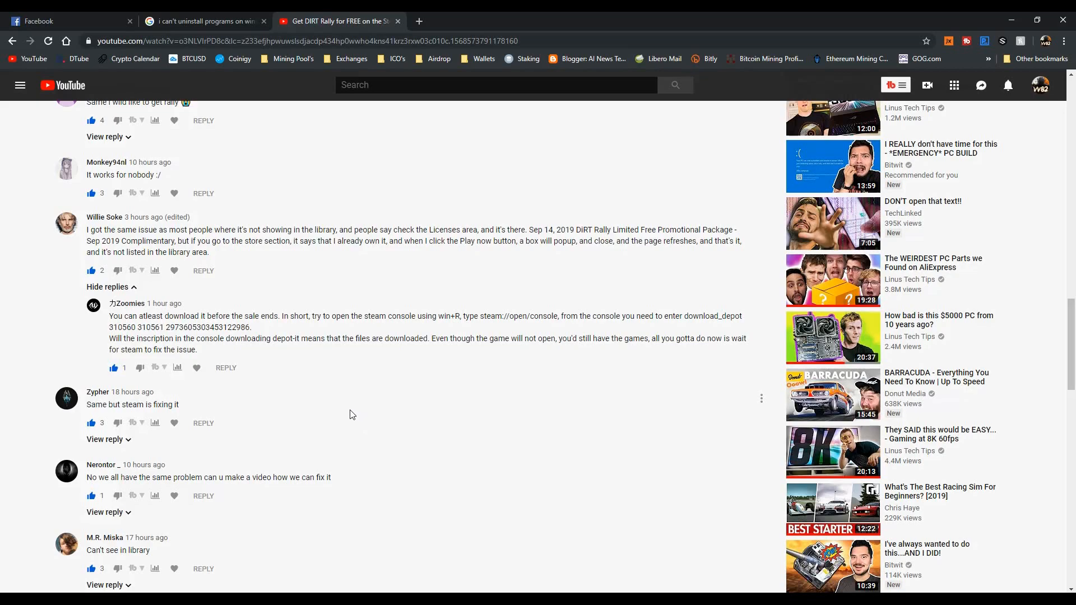
pyautogui.moveTo(917, 547)
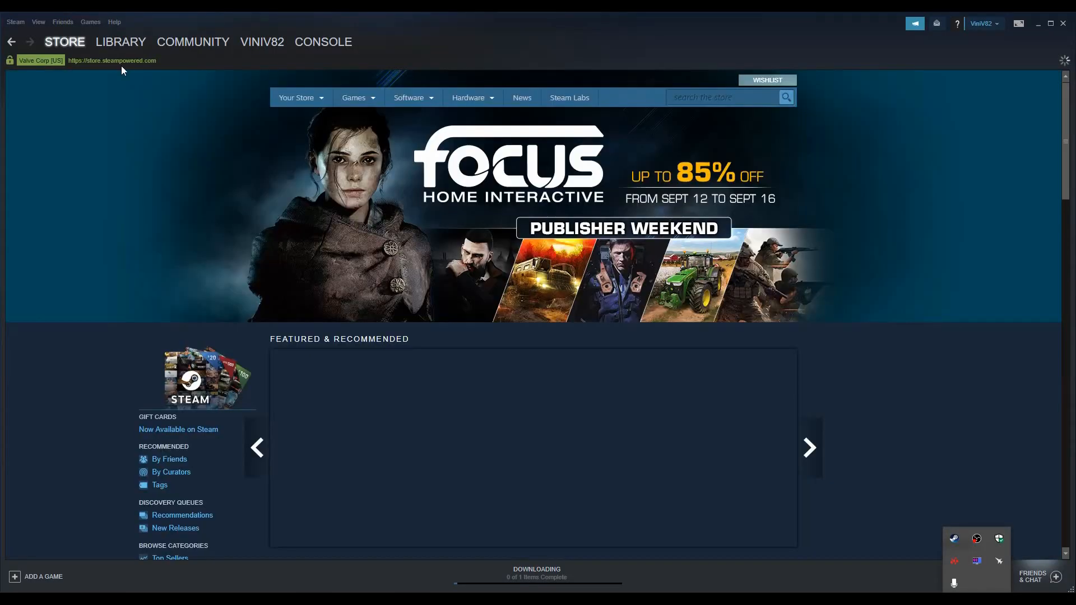
# - Switch to the Steam client and show the Store front page
pyautogui.click(121, 42)
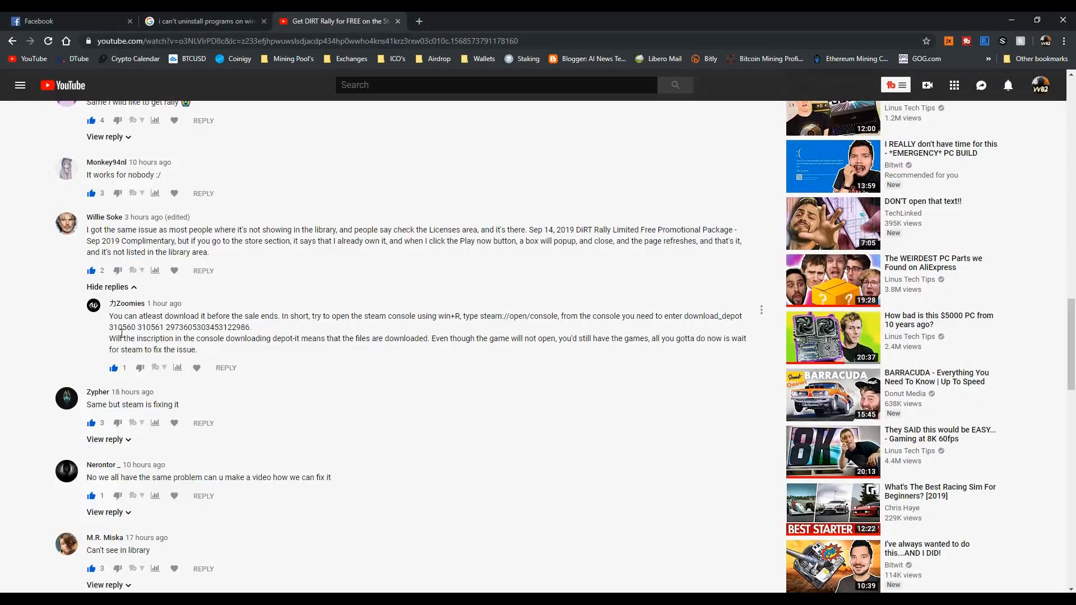
pyautogui.moveTo(297, 313)
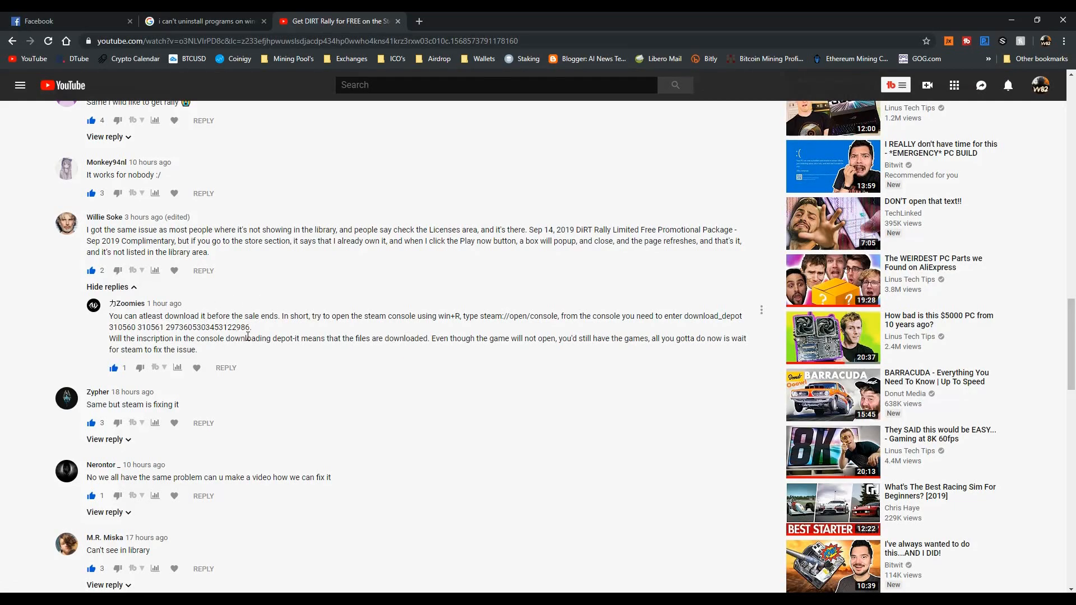
pyautogui.moveTo(367, 314)
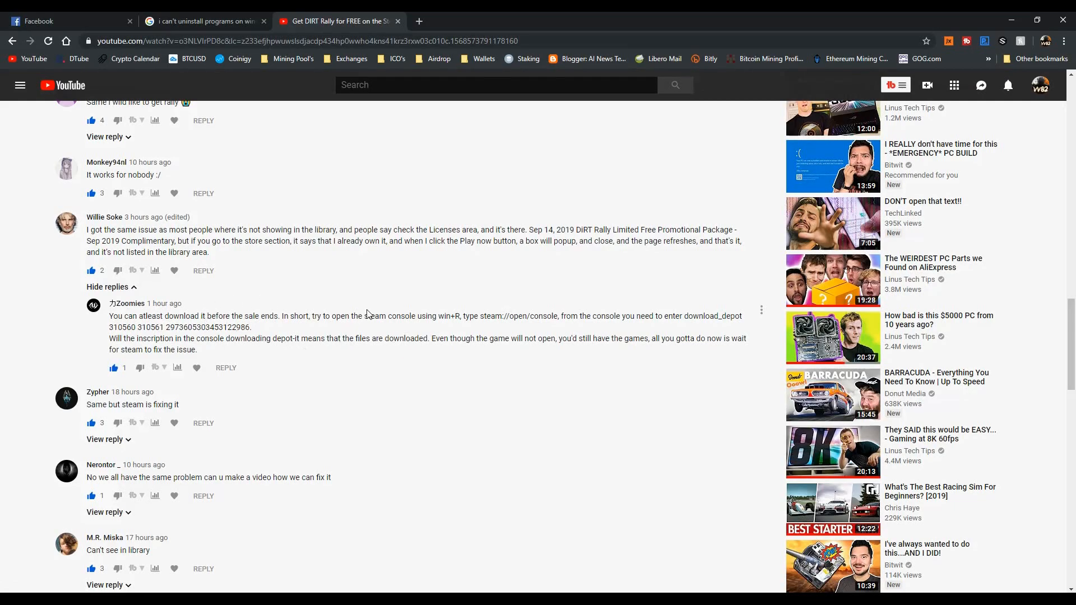
pyautogui.moveTo(517, 490)
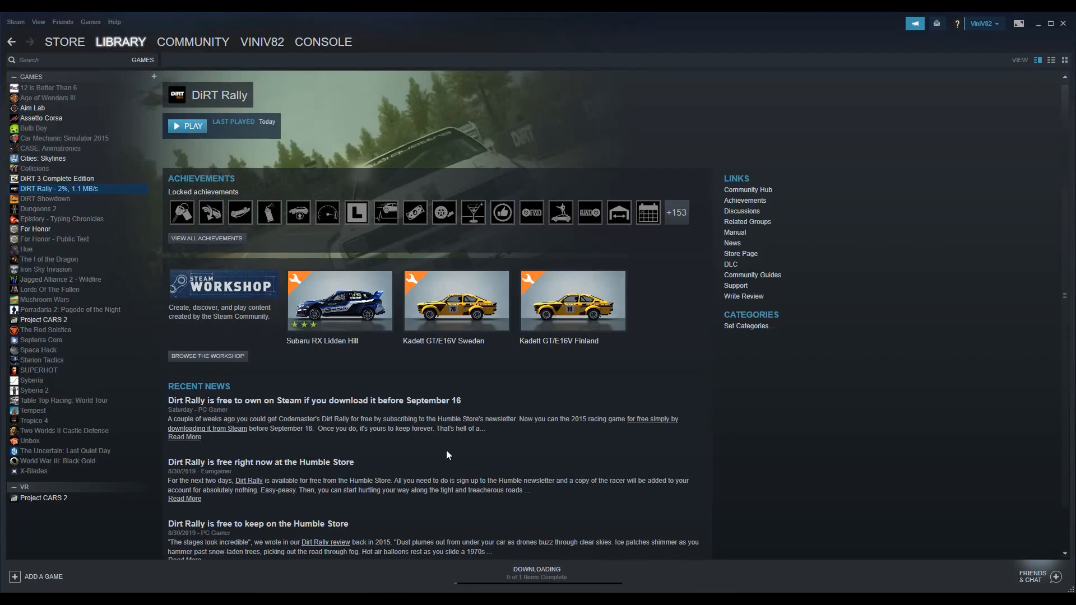
pyautogui.moveTo(414, 452)
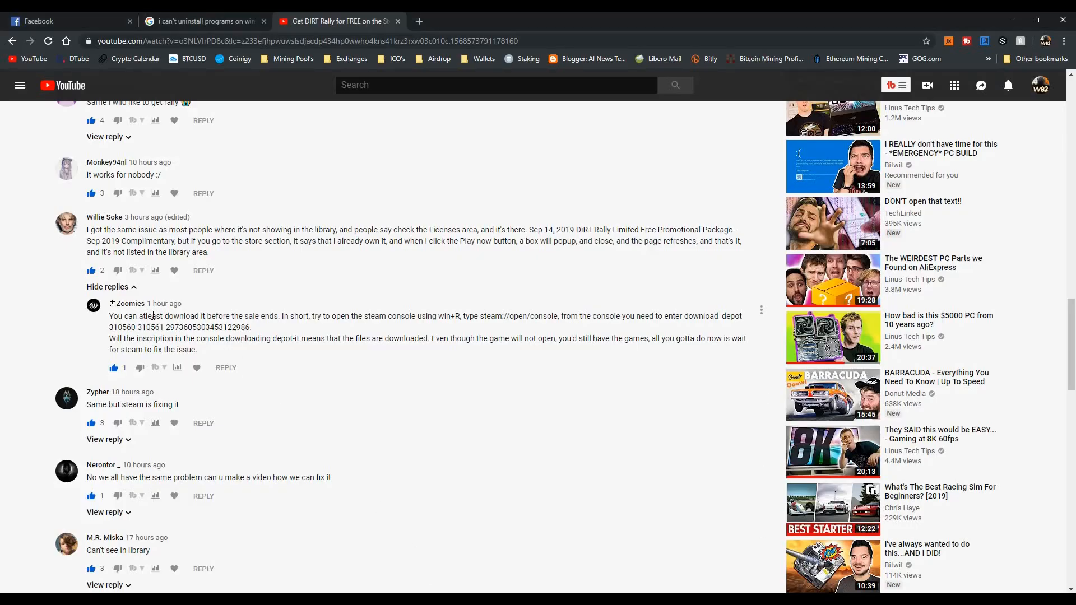
pyautogui.moveTo(280, 349)
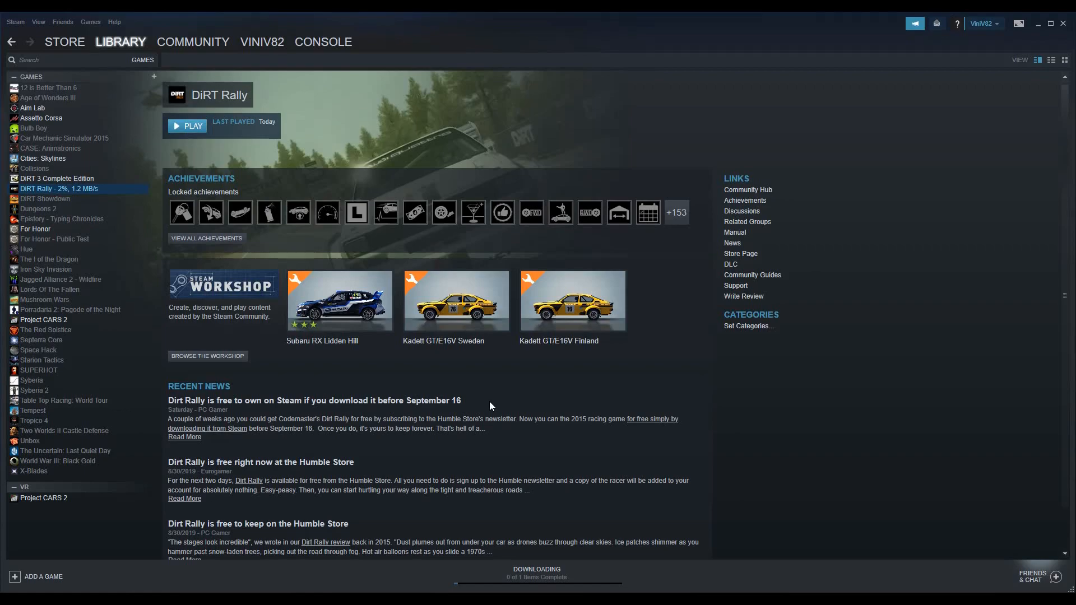
pyautogui.moveTo(481, 396)
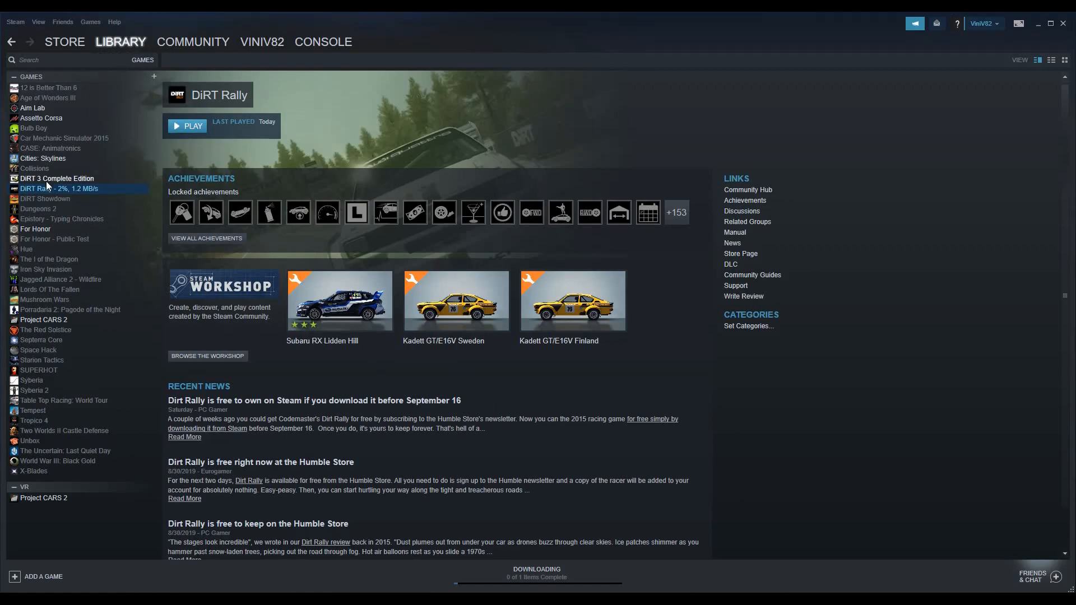
pyautogui.moveTo(56, 195)
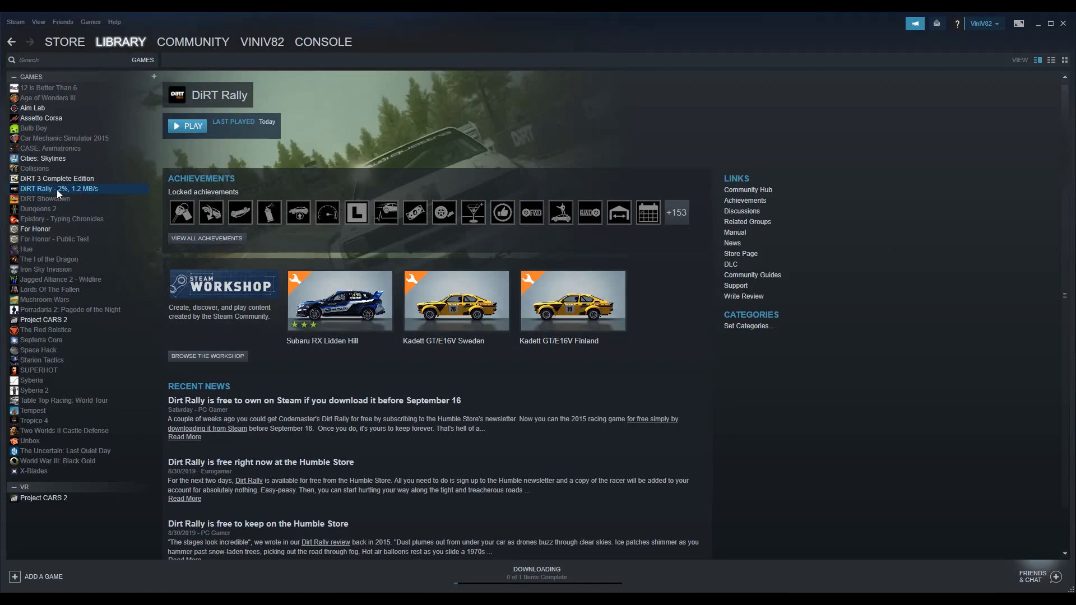
pyautogui.moveTo(58, 196)
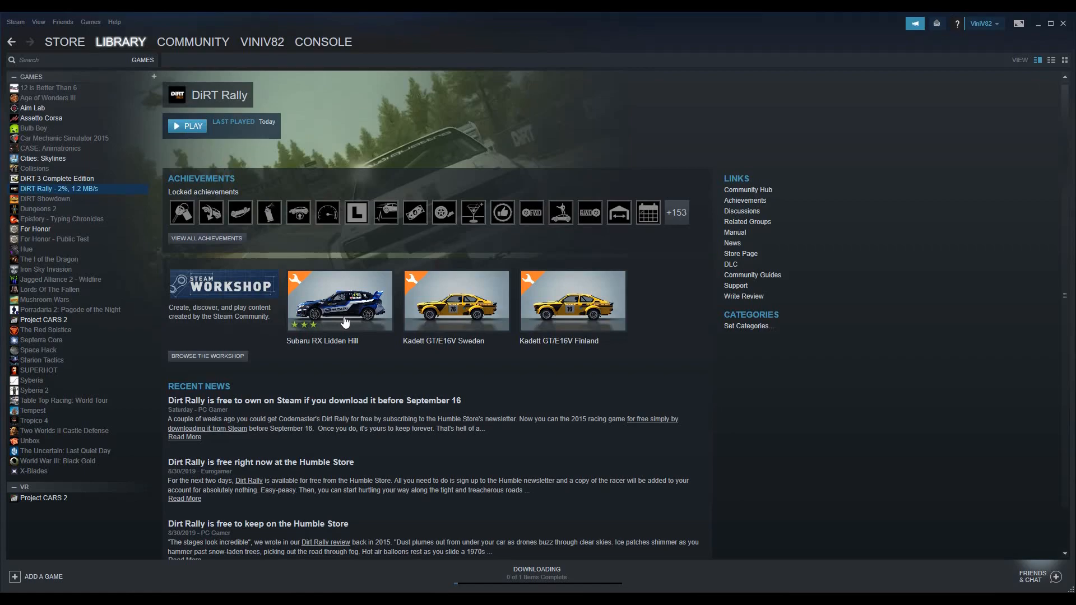
pyautogui.moveTo(379, 376)
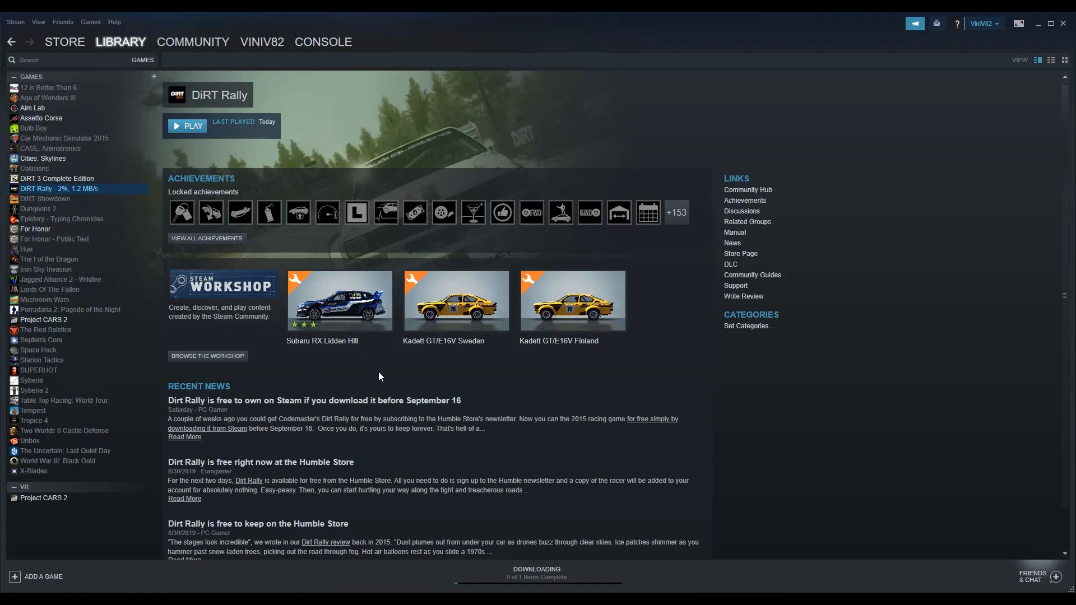
pyautogui.moveTo(43, 192)
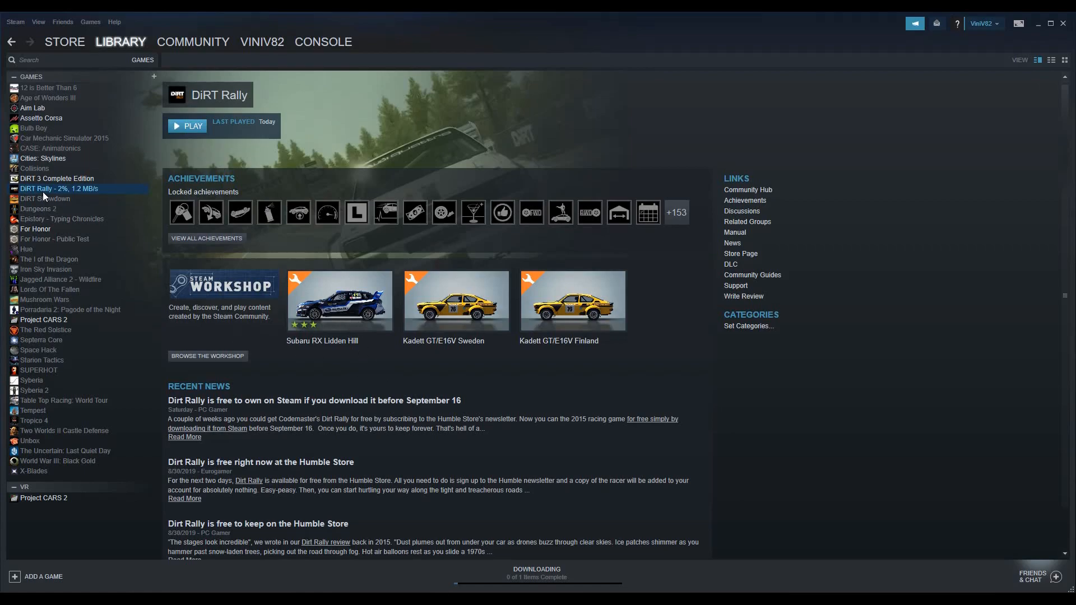
pyautogui.moveTo(469, 588)
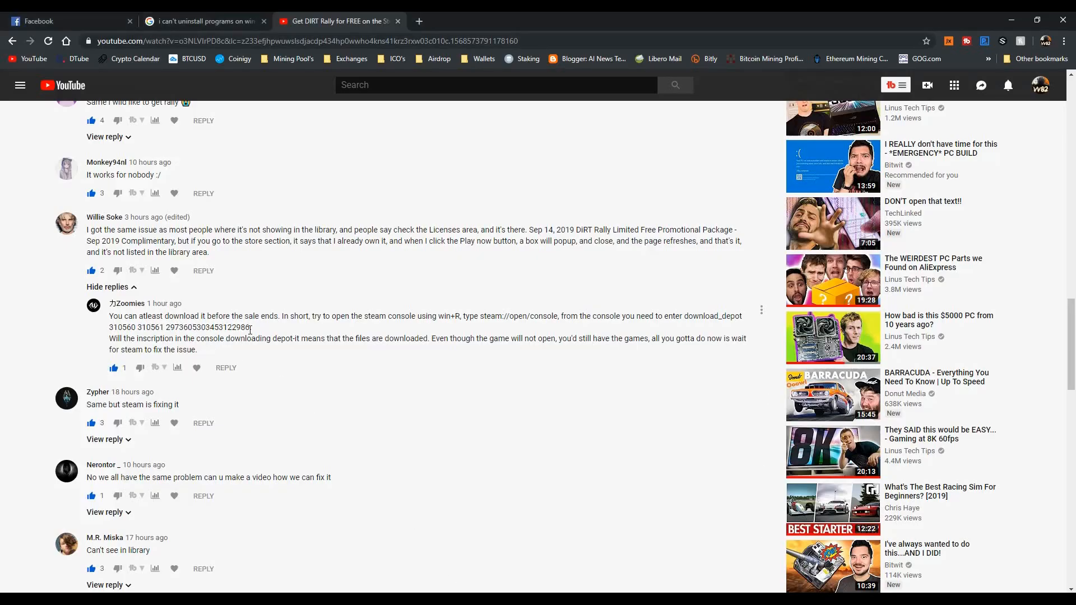
pyautogui.moveTo(430, 334)
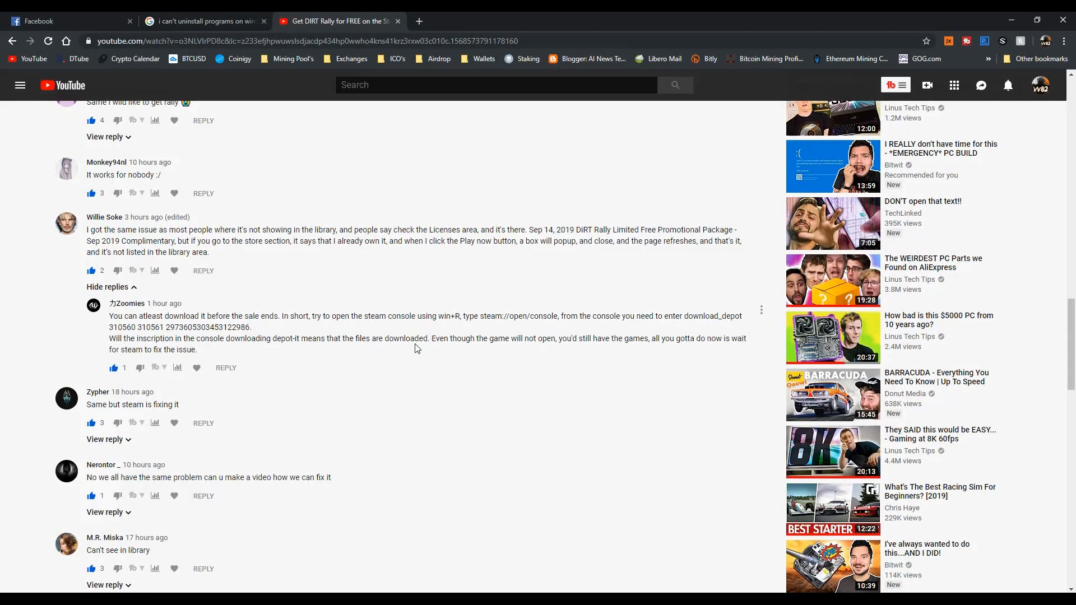
# - Highlight the 'win+R' step in the YouTube reply and open the Windows Run dialog
pyautogui.doubleClick(446, 316)
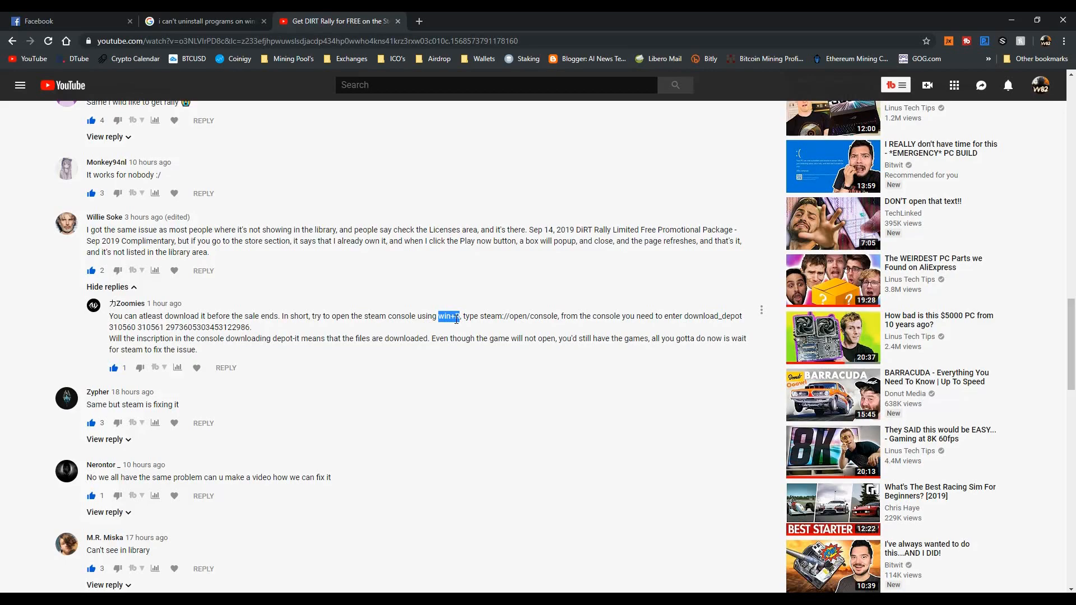
pyautogui.moveTo(465, 412)
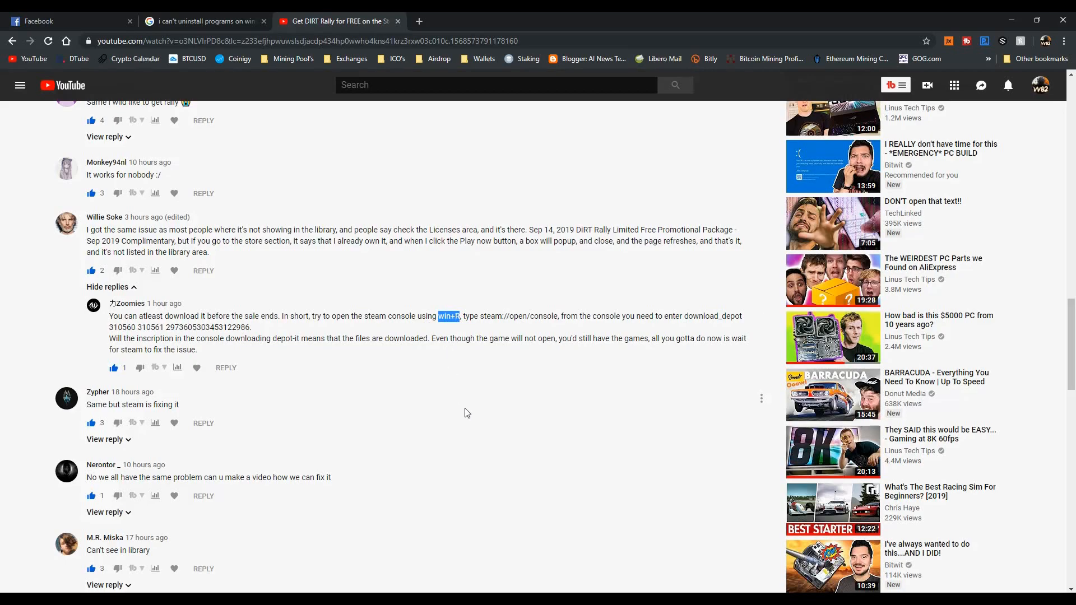
pyautogui.press('win+r')
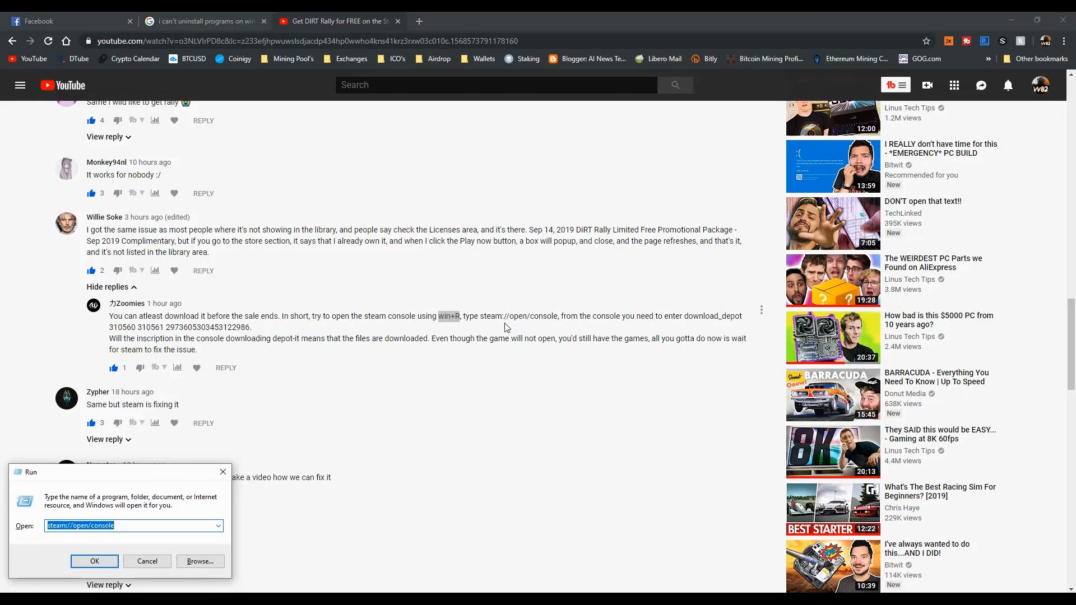
pyautogui.moveTo(530, 315)
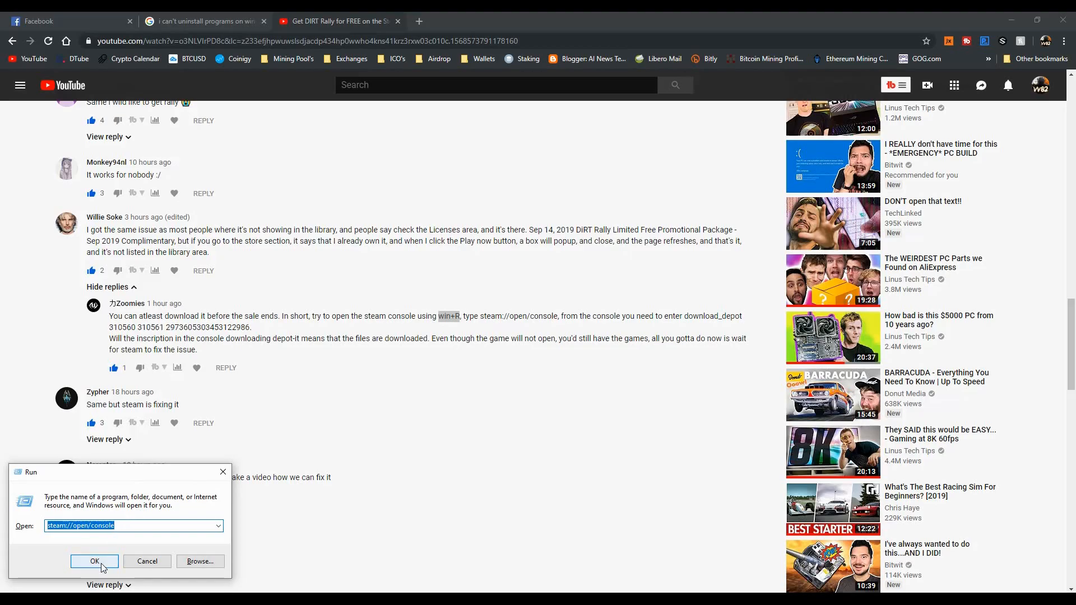
# - Confirm steam://open/console in the Run dialog to launch the Steam console
pyautogui.click(94, 561)
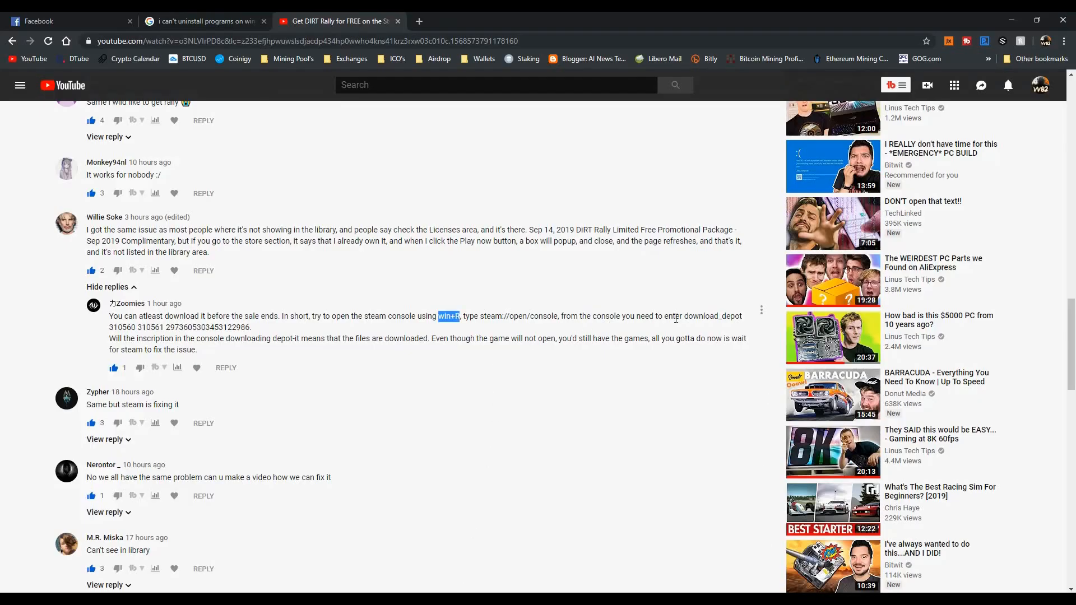
pyautogui.doubleClick(706, 315)
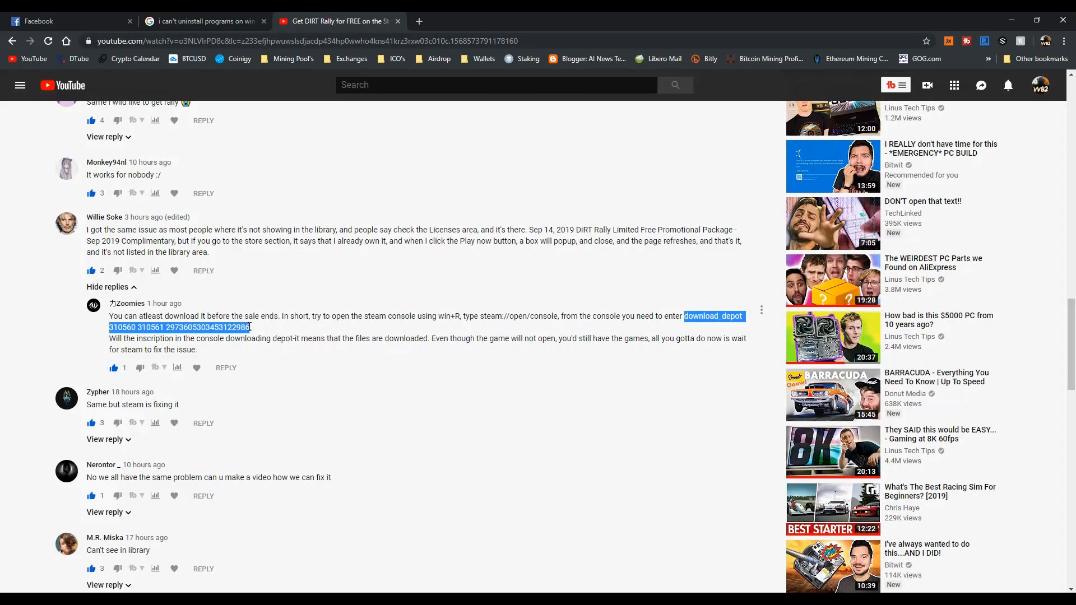
pyautogui.moveTo(278, 352)
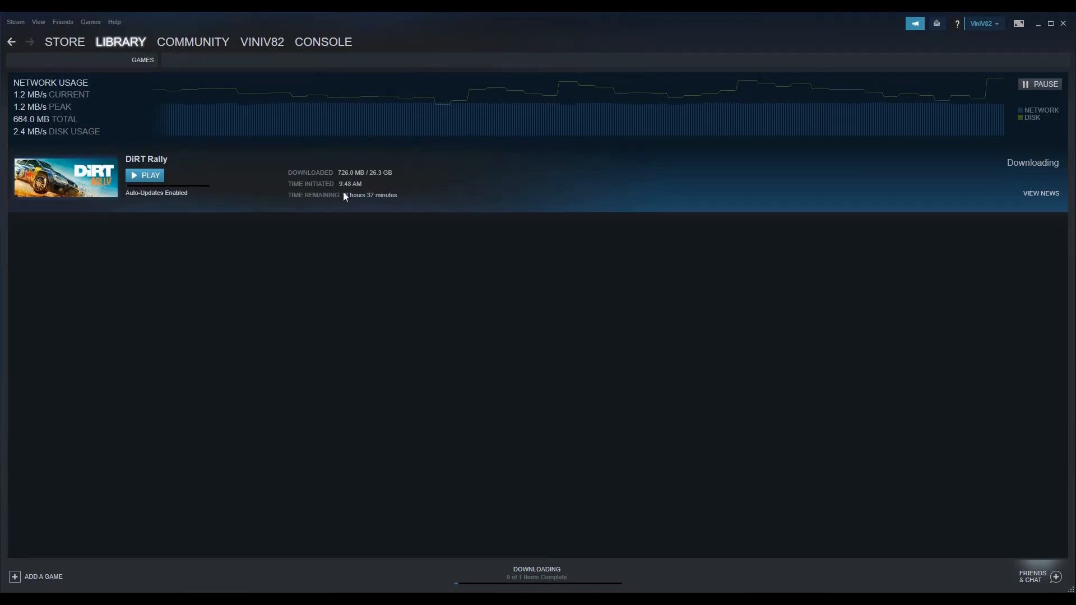
pyautogui.moveTo(276, 242)
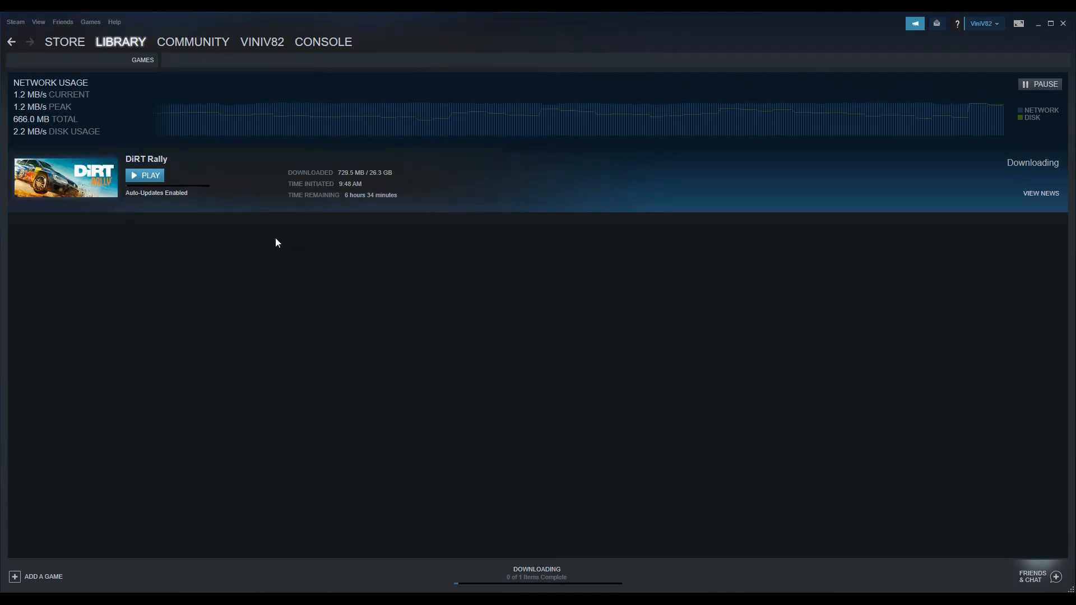
pyautogui.moveTo(300, 314)
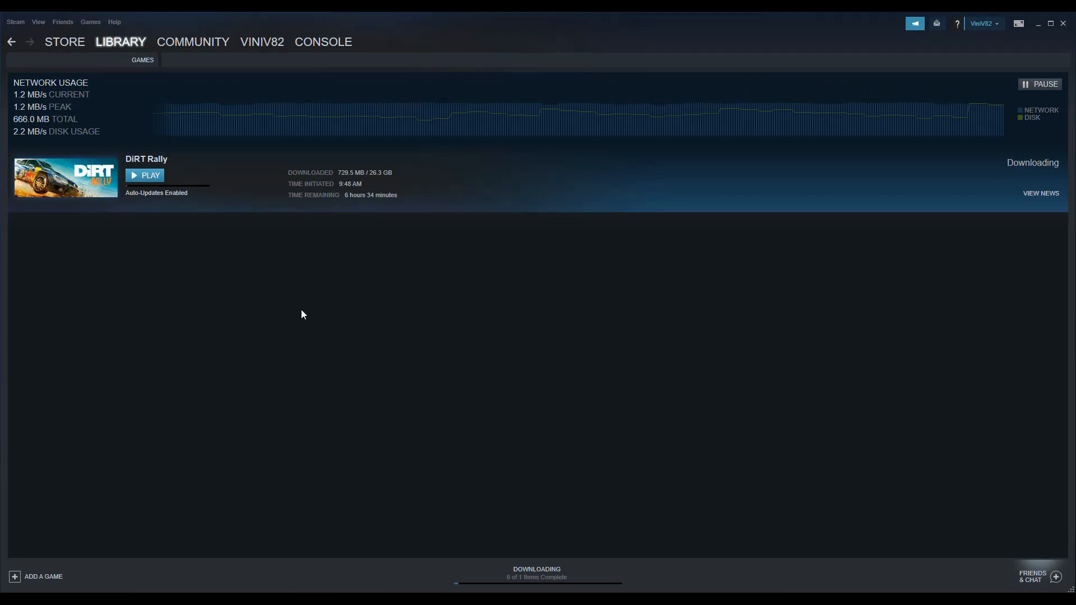
# - Return to the Steam library's DiRT Rally page, downloading at 2%
pyautogui.click(119, 42)
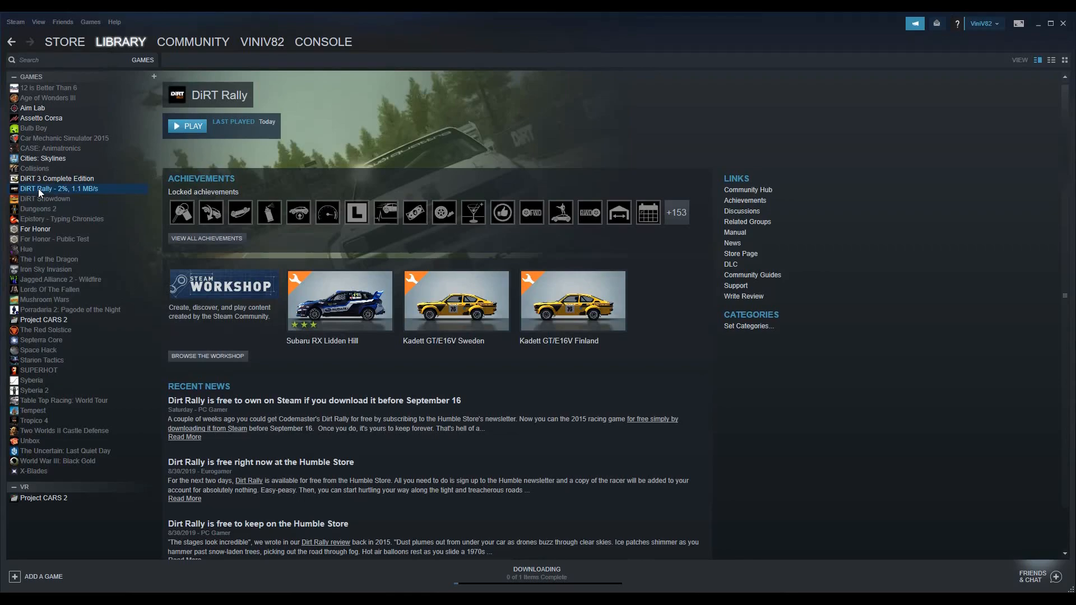
pyautogui.moveTo(229, 144)
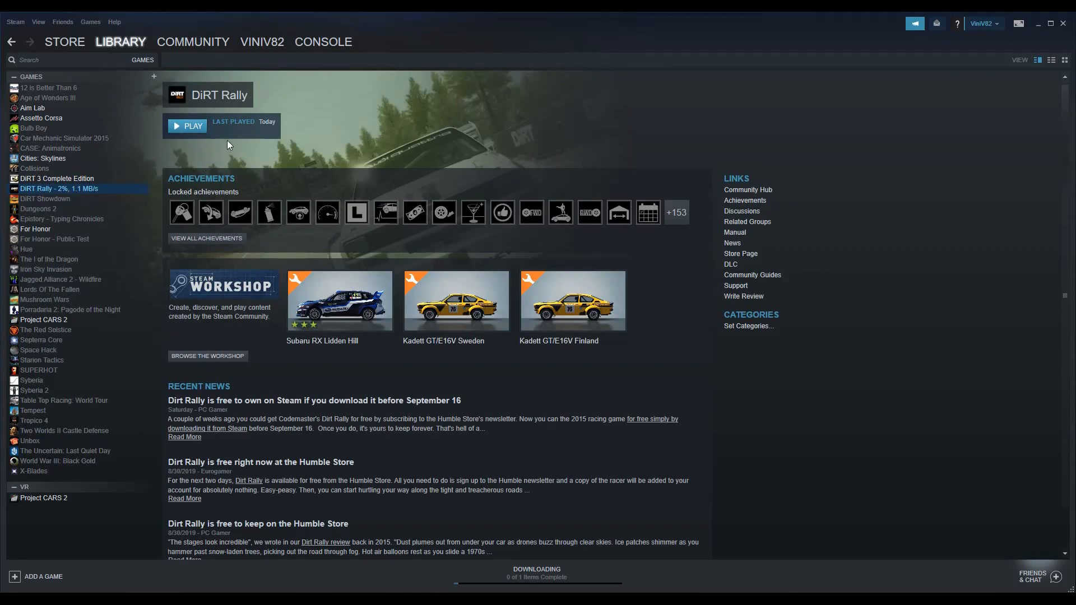
pyautogui.moveTo(545, 582)
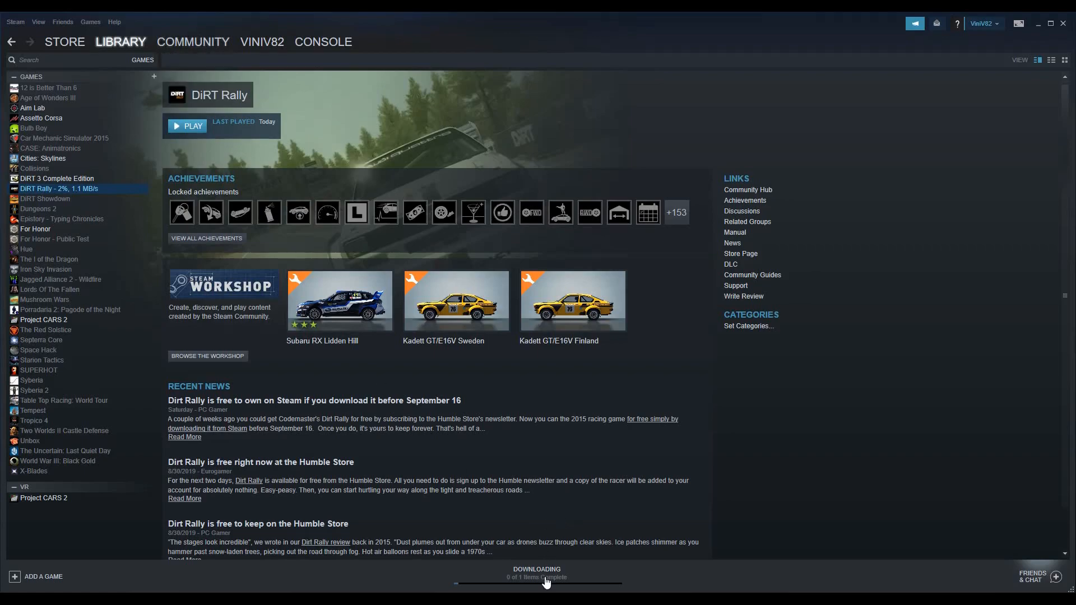
# - Open the downloads page showing DiRT Rally at about 741 MB of 26.3 GB
pyautogui.click(535, 577)
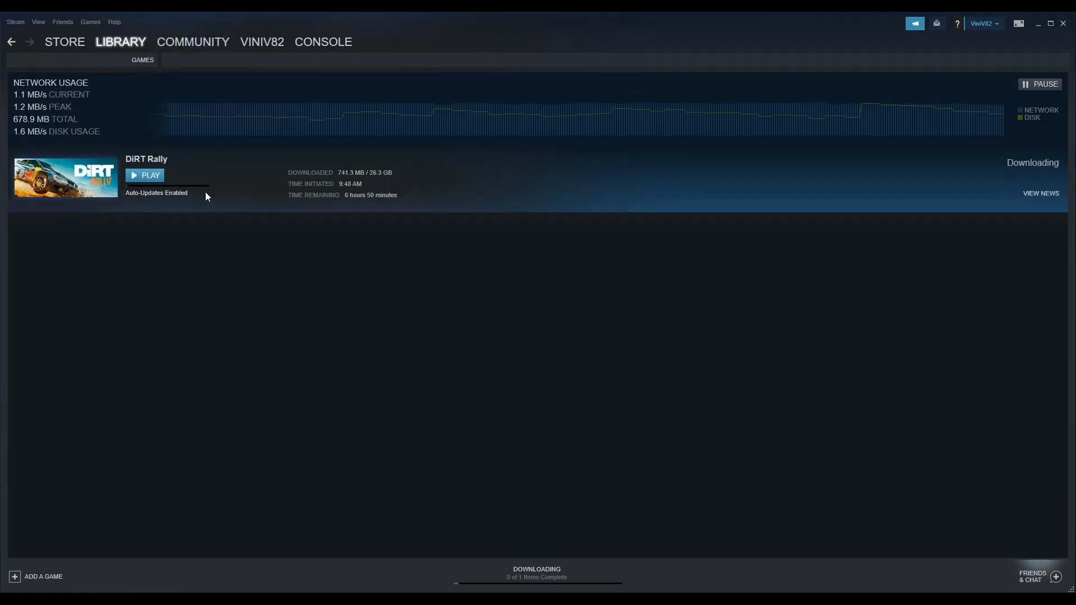
pyautogui.moveTo(376, 213)
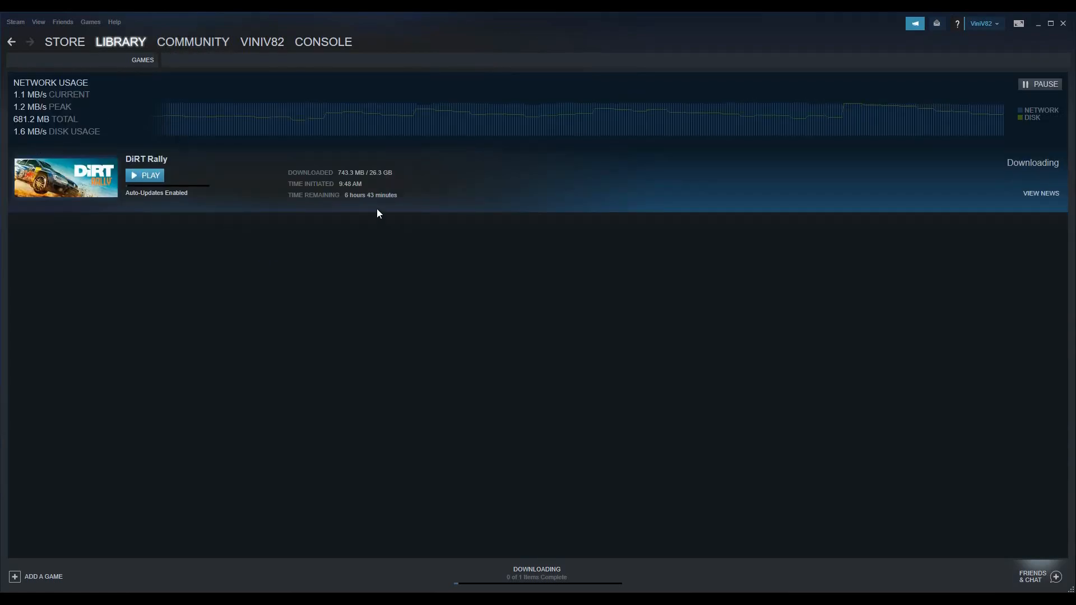
pyautogui.moveTo(251, 247)
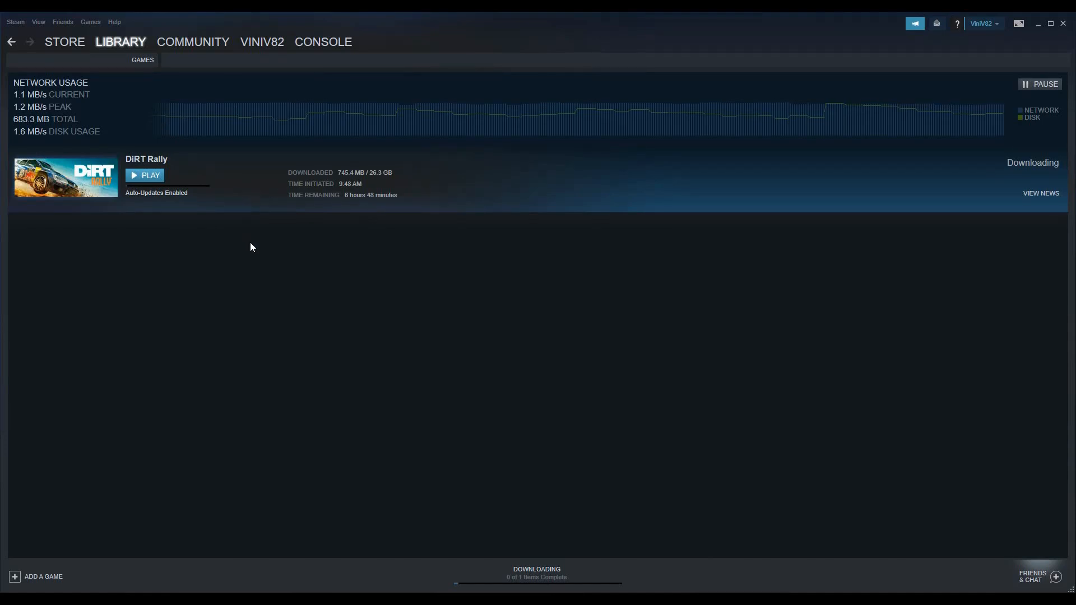
pyautogui.moveTo(381, 405)
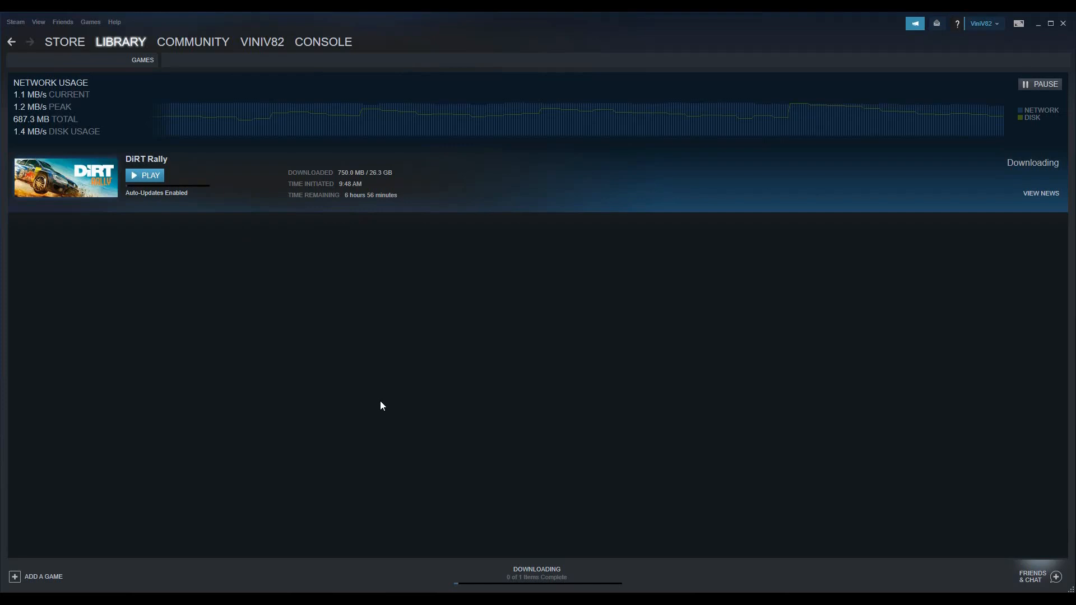
pyautogui.moveTo(270, 333)
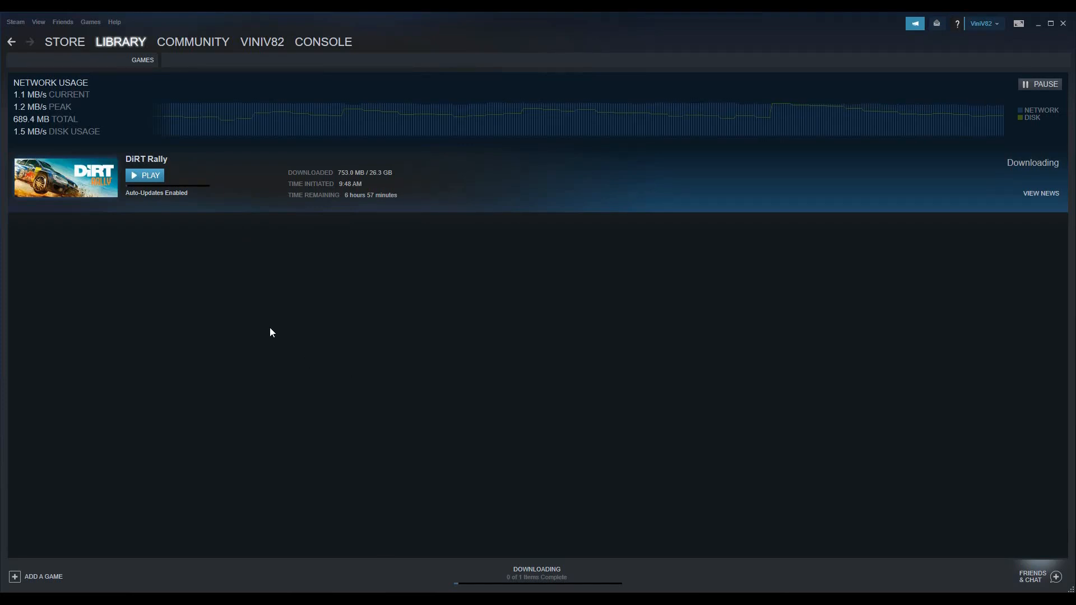
pyautogui.moveTo(407, 487)
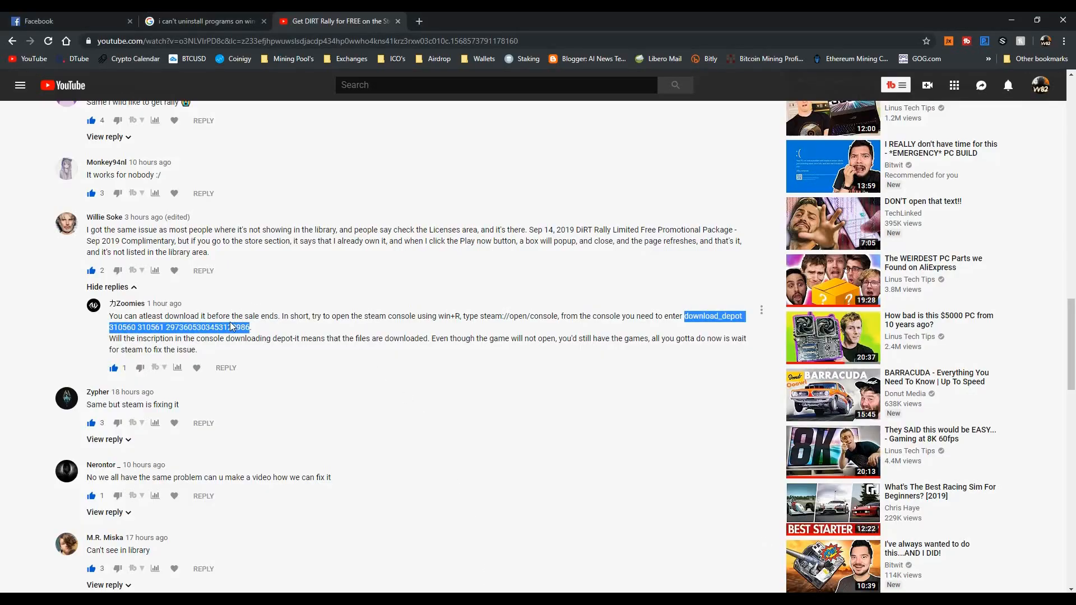
pyautogui.moveTo(156, 307)
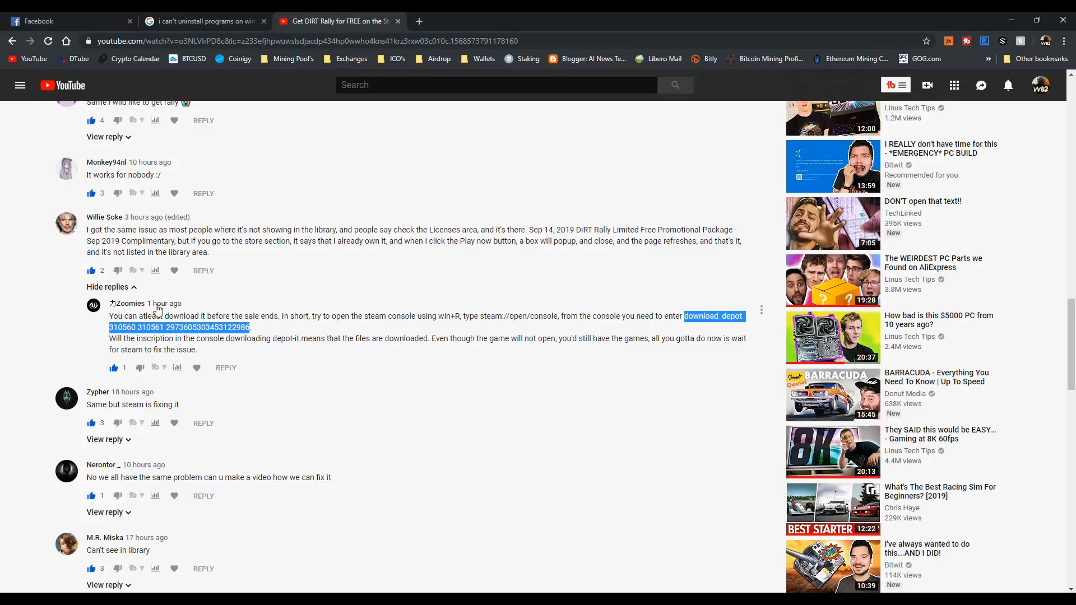
pyautogui.moveTo(135, 314)
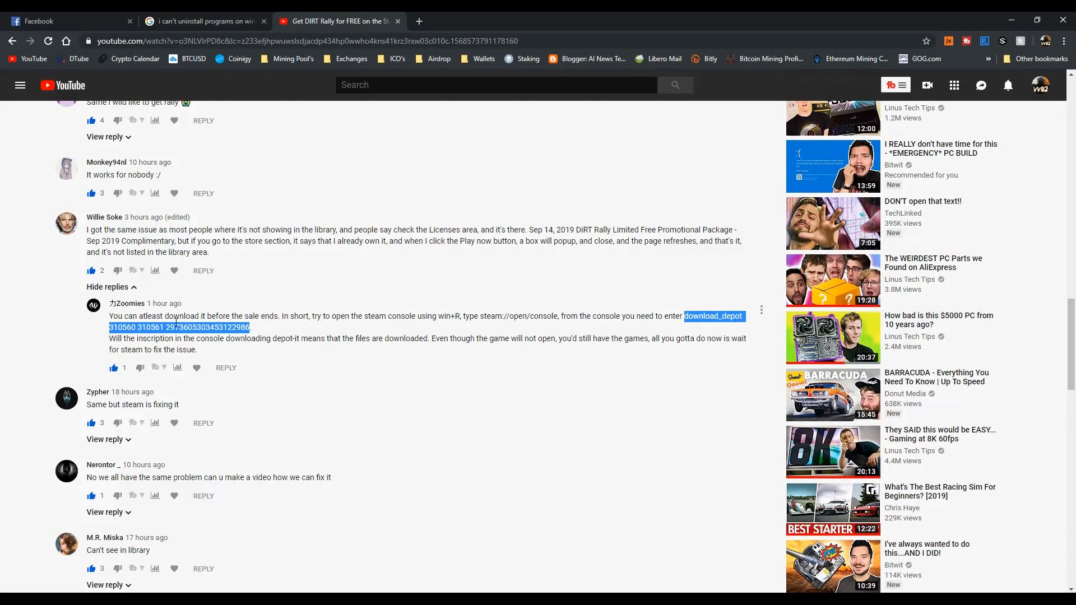
pyautogui.moveTo(336, 376)
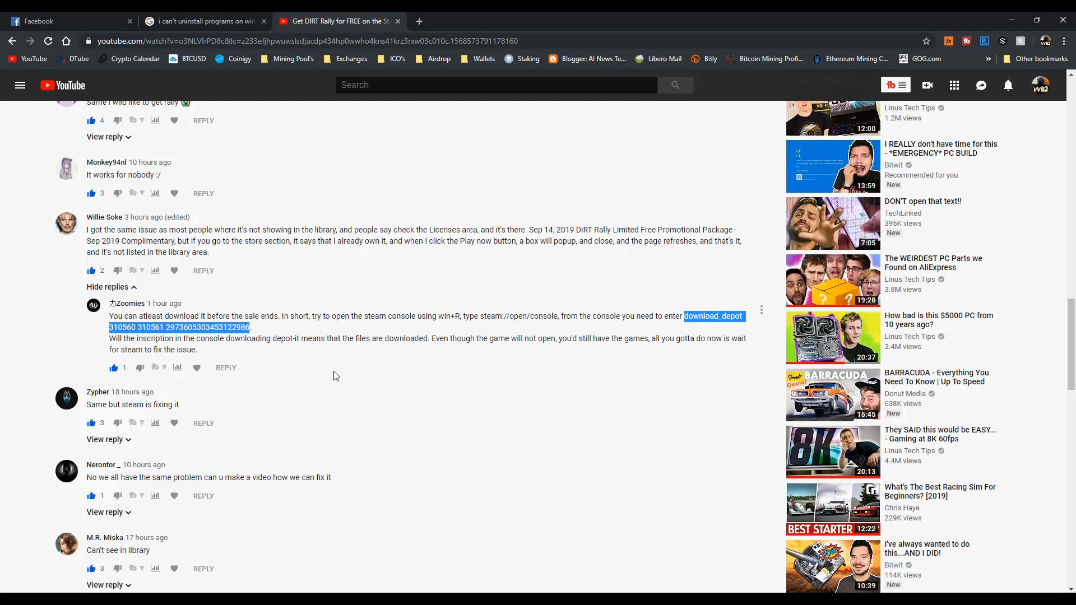
pyautogui.moveTo(345, 385)
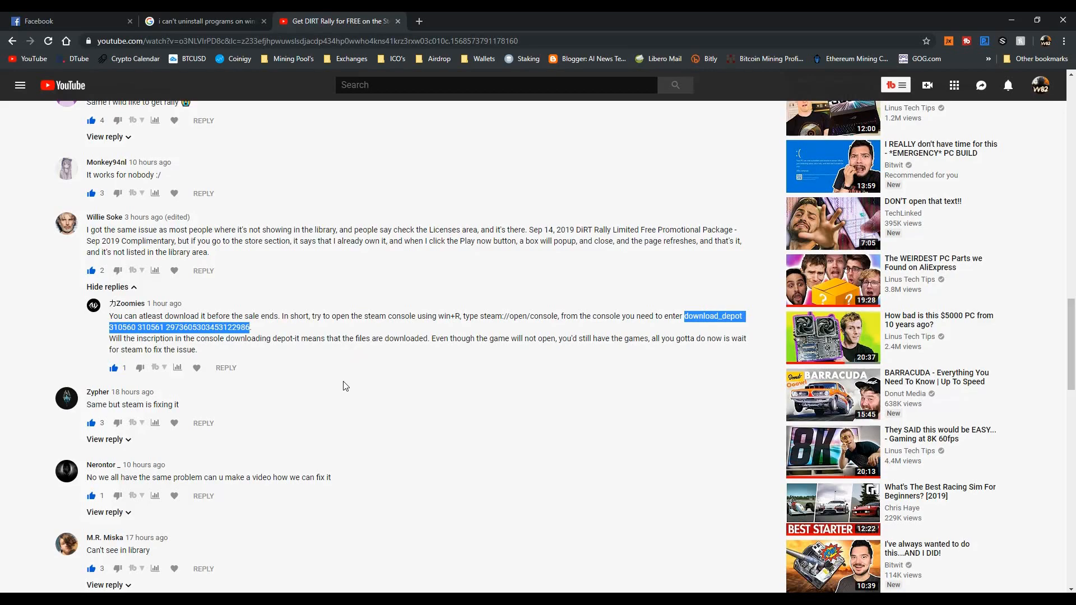
pyautogui.click(343, 386)
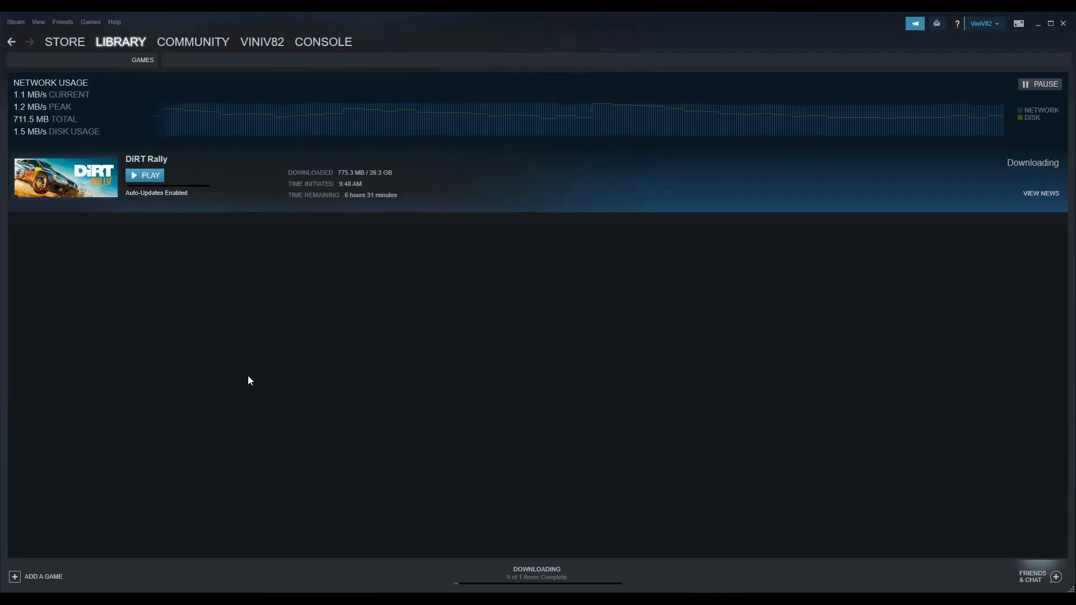
pyautogui.moveTo(367, 467)
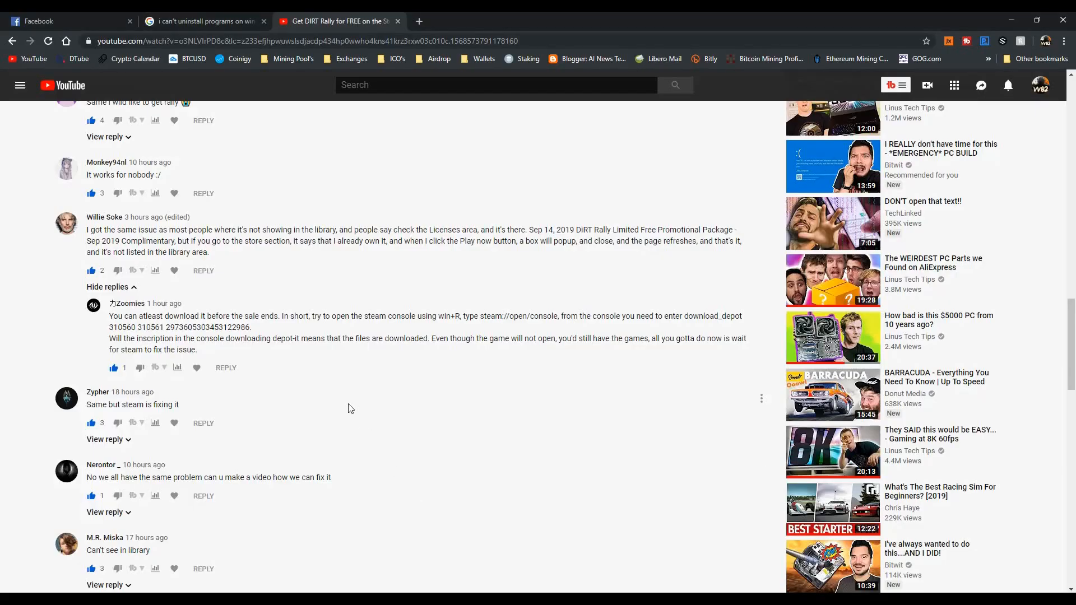
pyautogui.moveTo(422, 307)
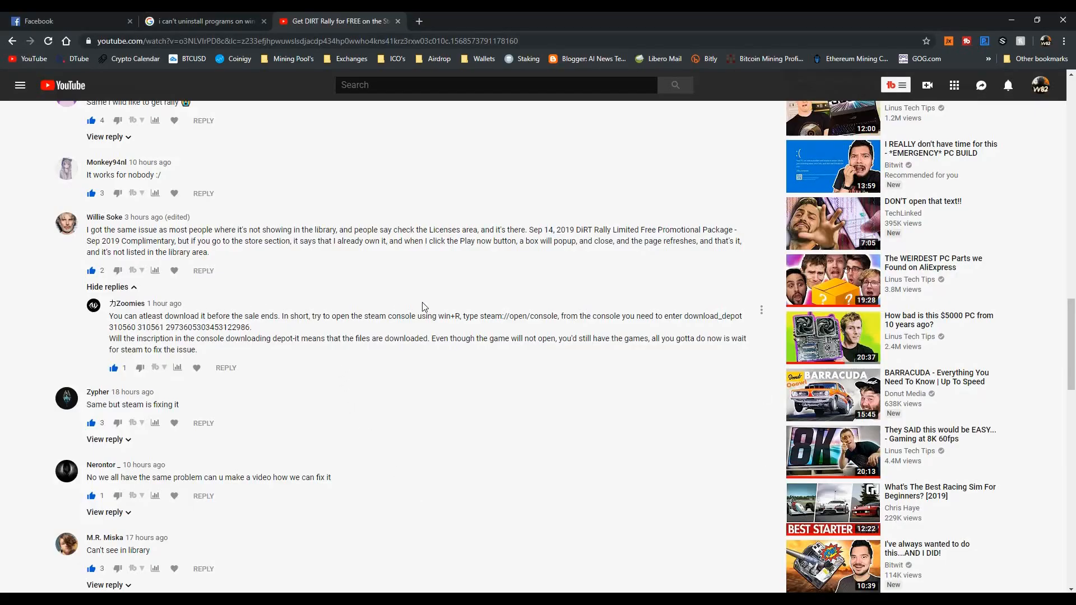
pyautogui.moveTo(295, 328)
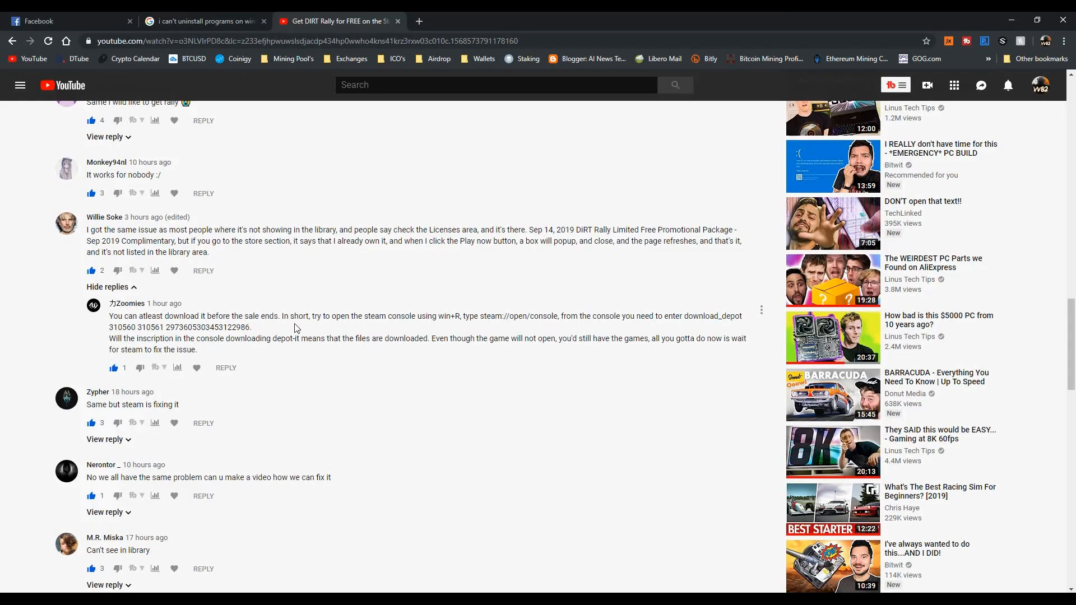
pyautogui.moveTo(307, 330)
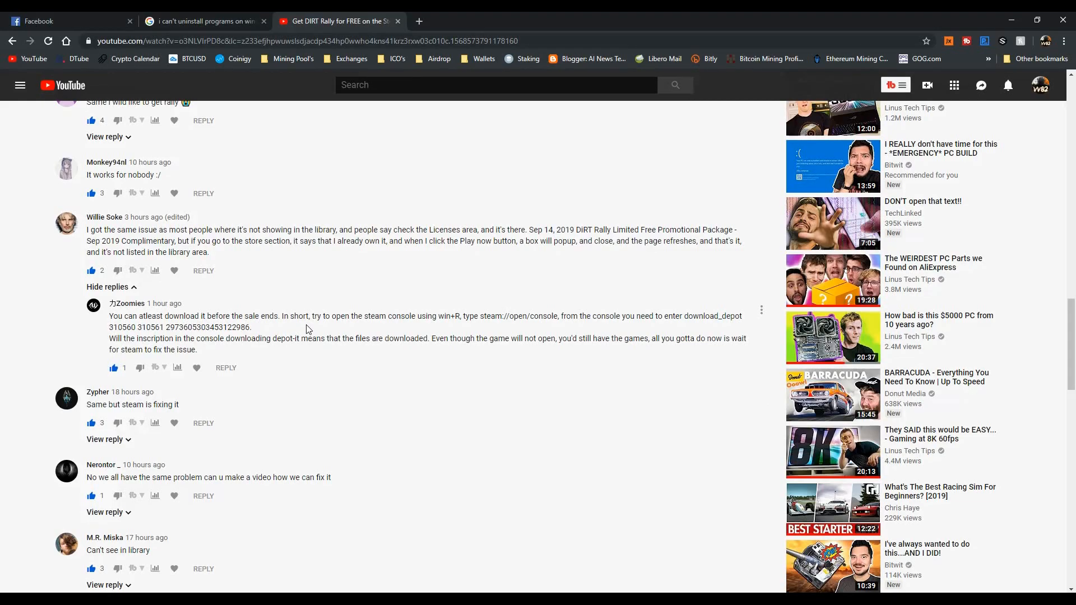
pyautogui.moveTo(452, 434)
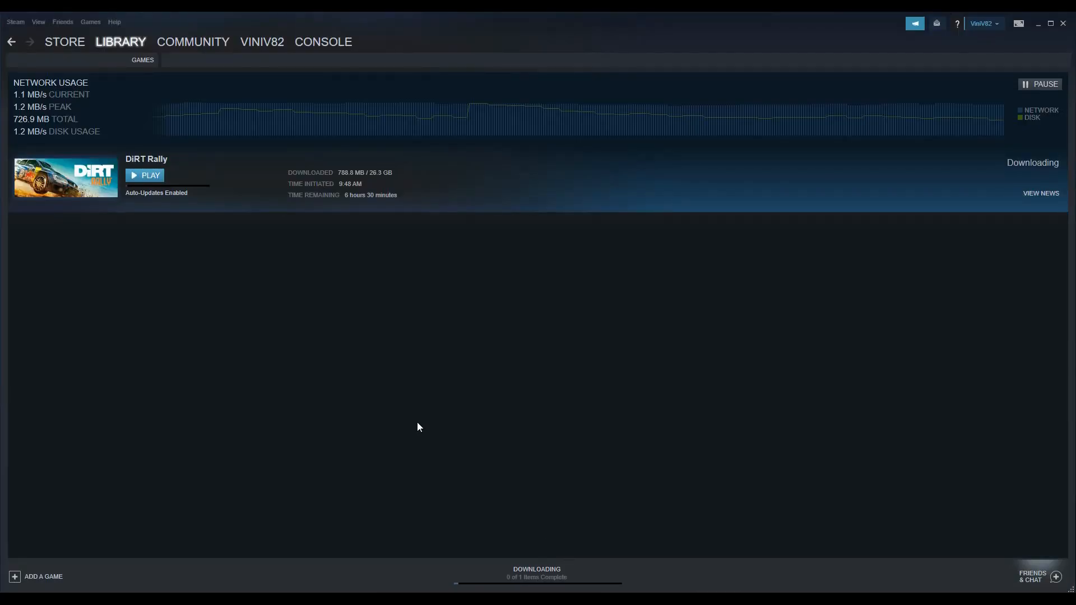
pyautogui.moveTo(319, 255)
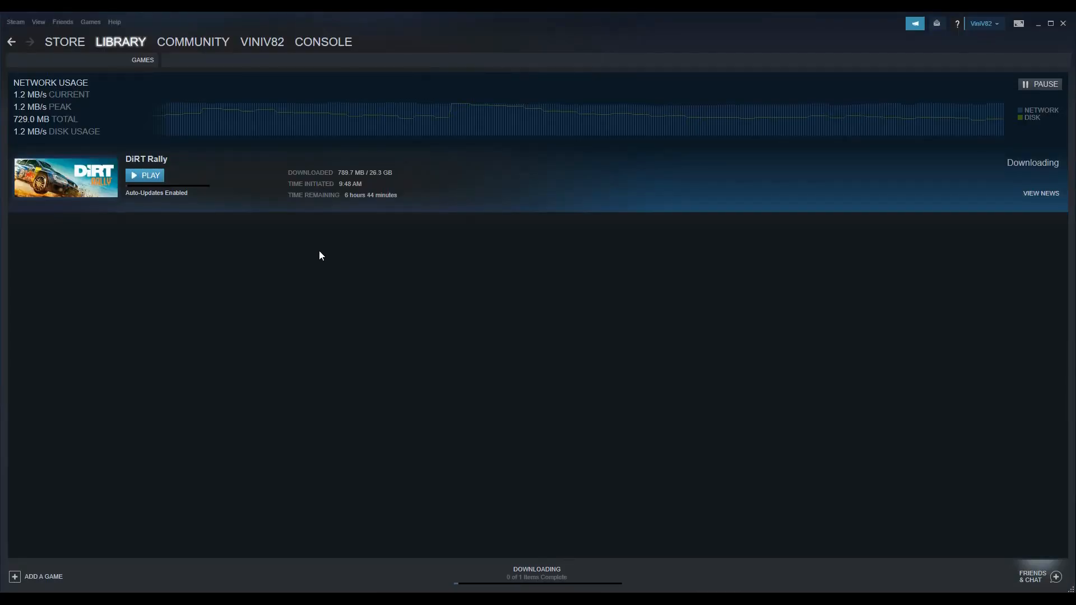
pyautogui.moveTo(358, 222)
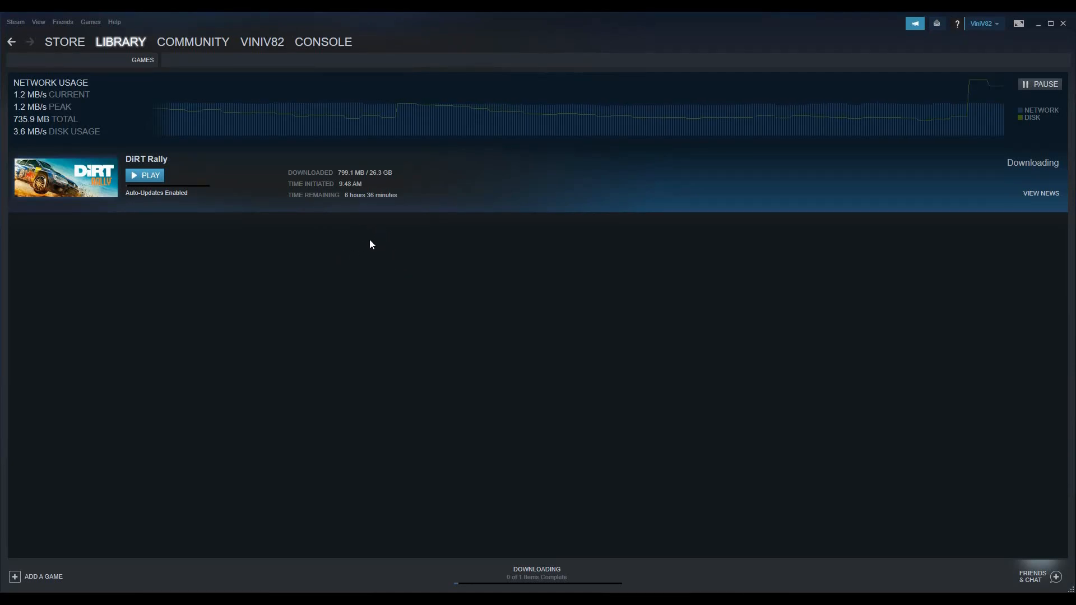
pyautogui.moveTo(374, 281)
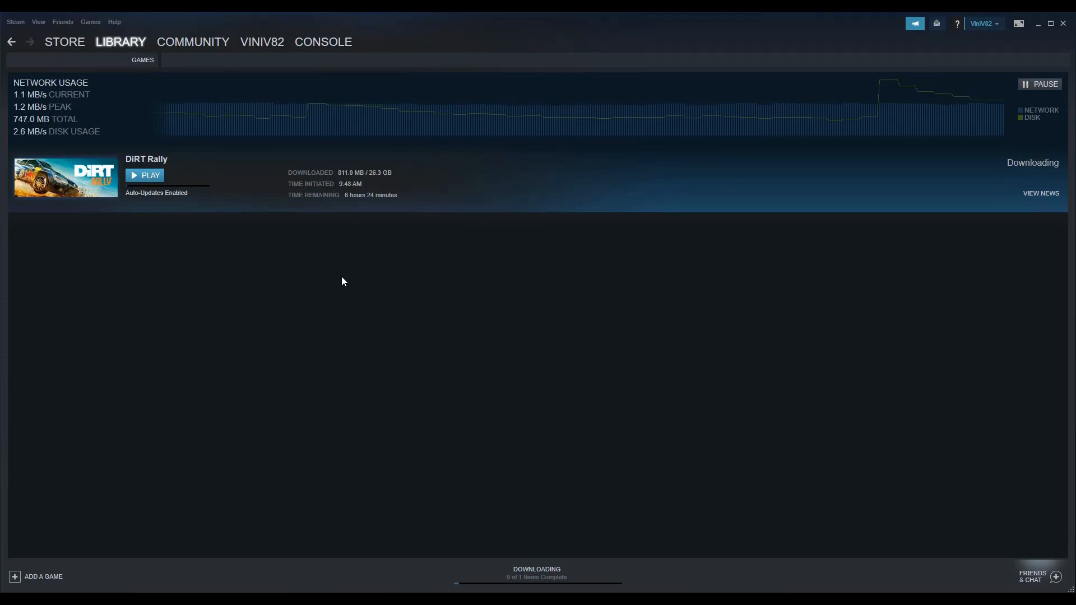
pyautogui.moveTo(202, 227)
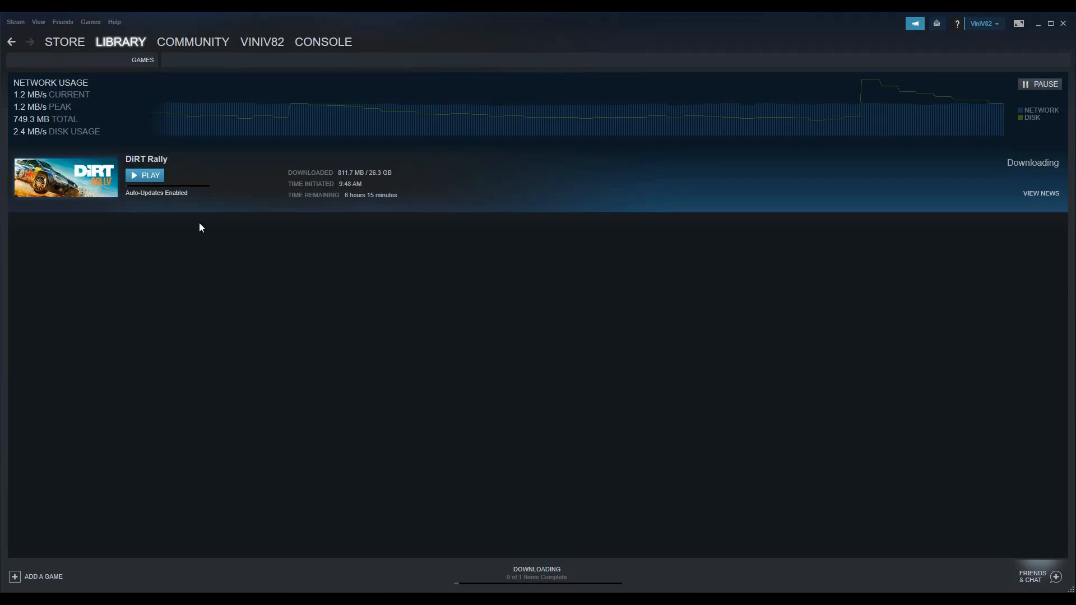
# - Open the LIBRARY tab's category dropdown while DiRT Rally downloads
pyautogui.click(120, 42)
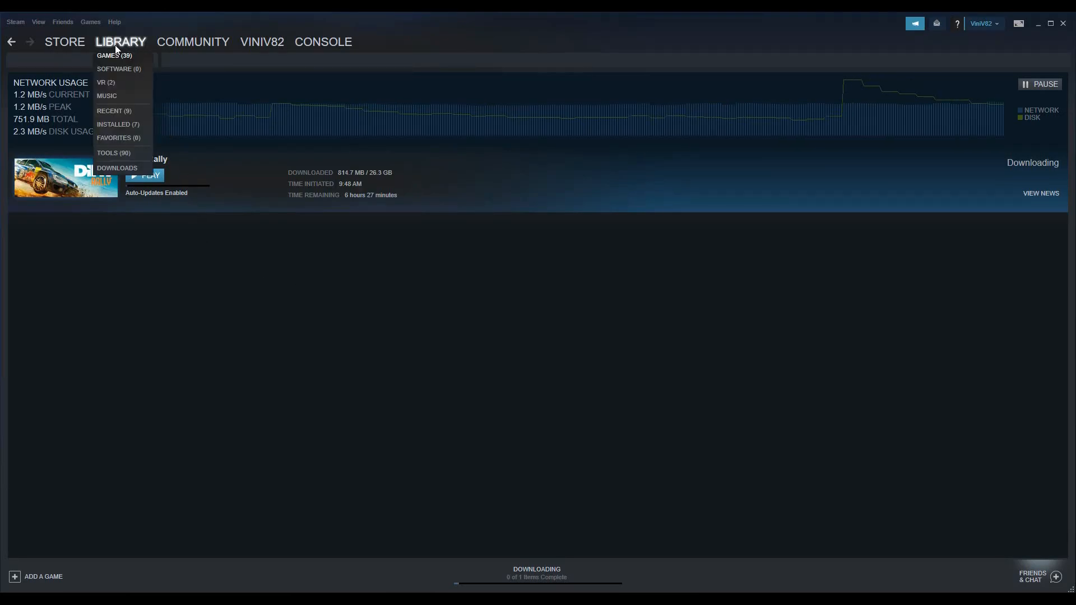
# - Choose GAMES to list DiRT Rally downloading at 3%
pyautogui.click(115, 55)
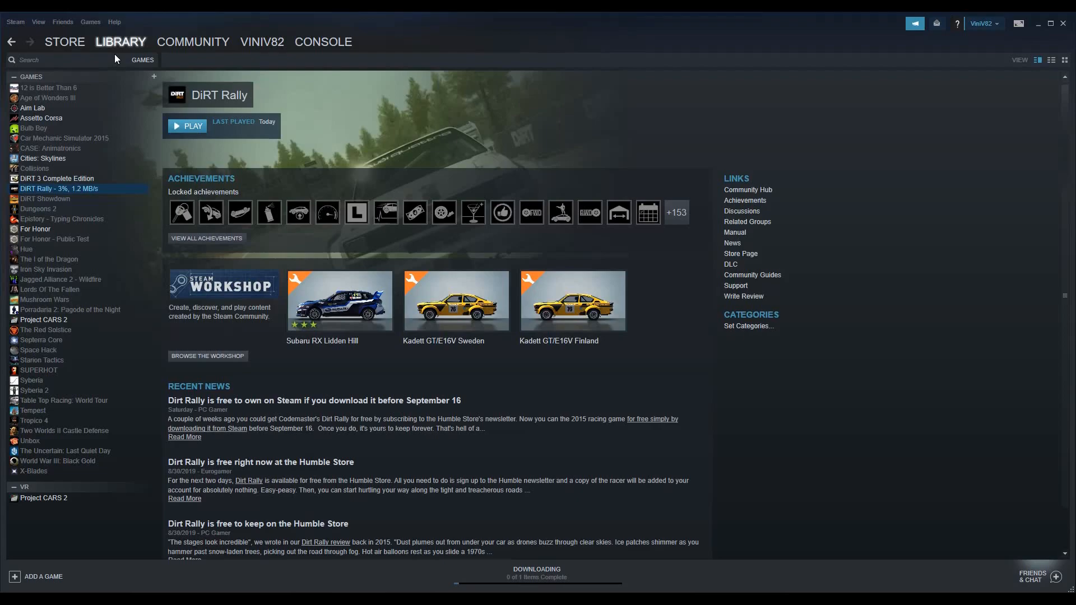
pyautogui.moveTo(122, 374)
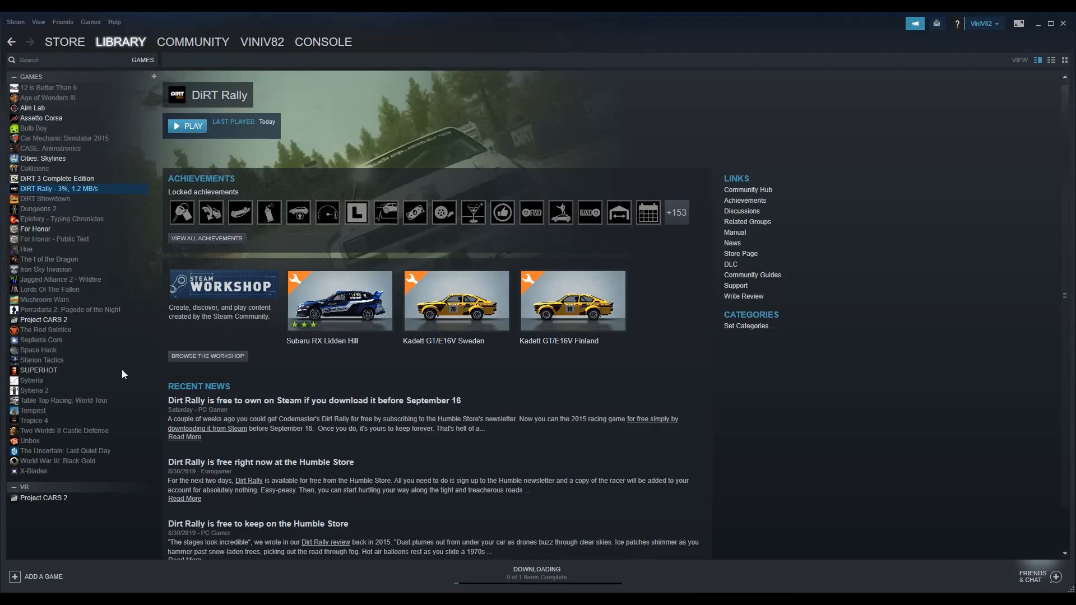
pyautogui.moveTo(809, 442)
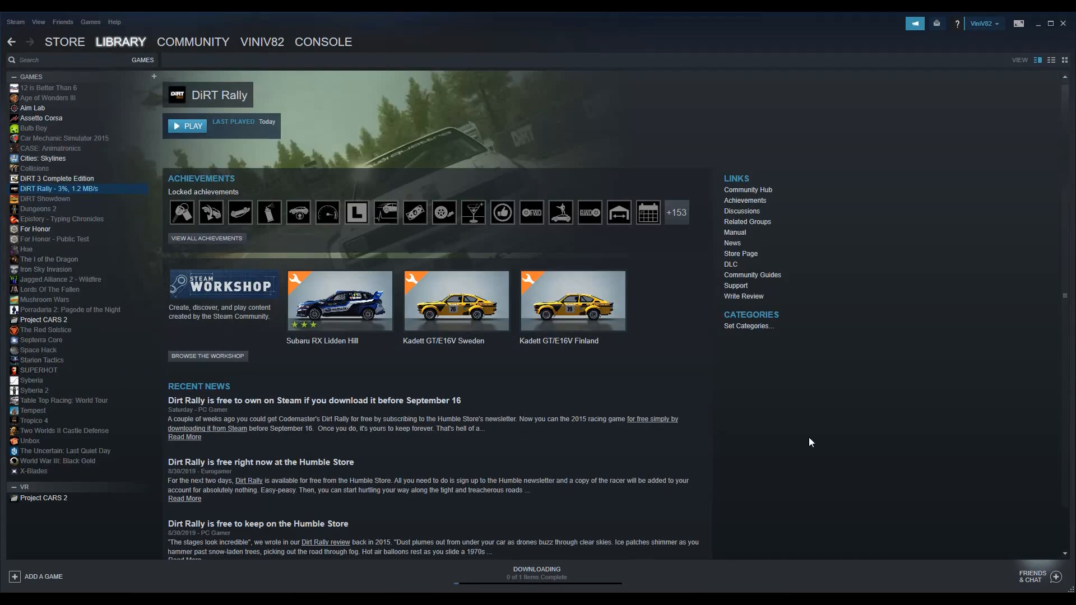
pyautogui.moveTo(806, 446)
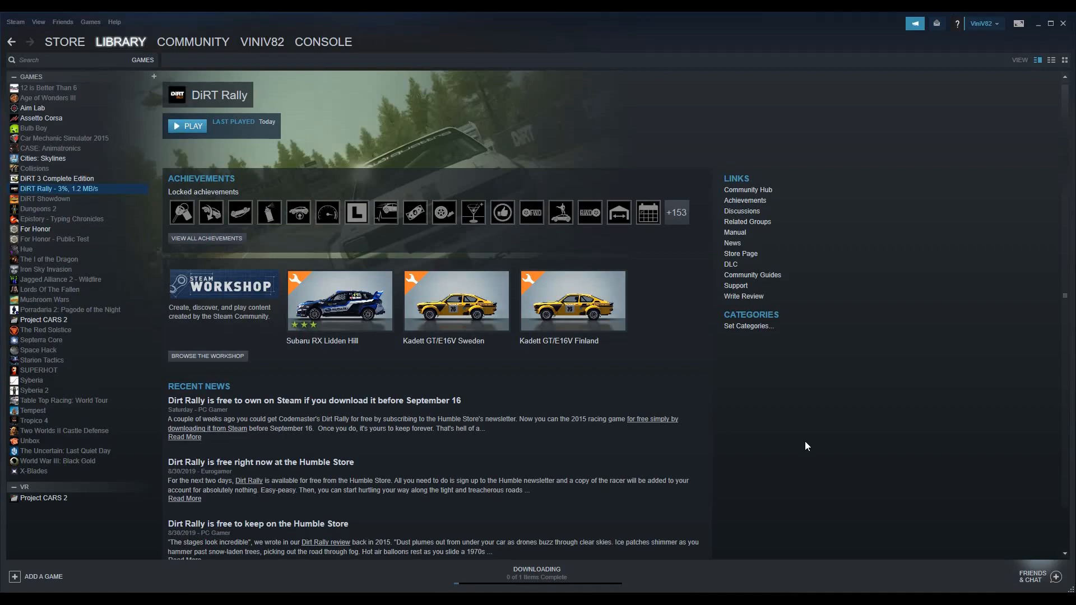
pyautogui.moveTo(801, 437)
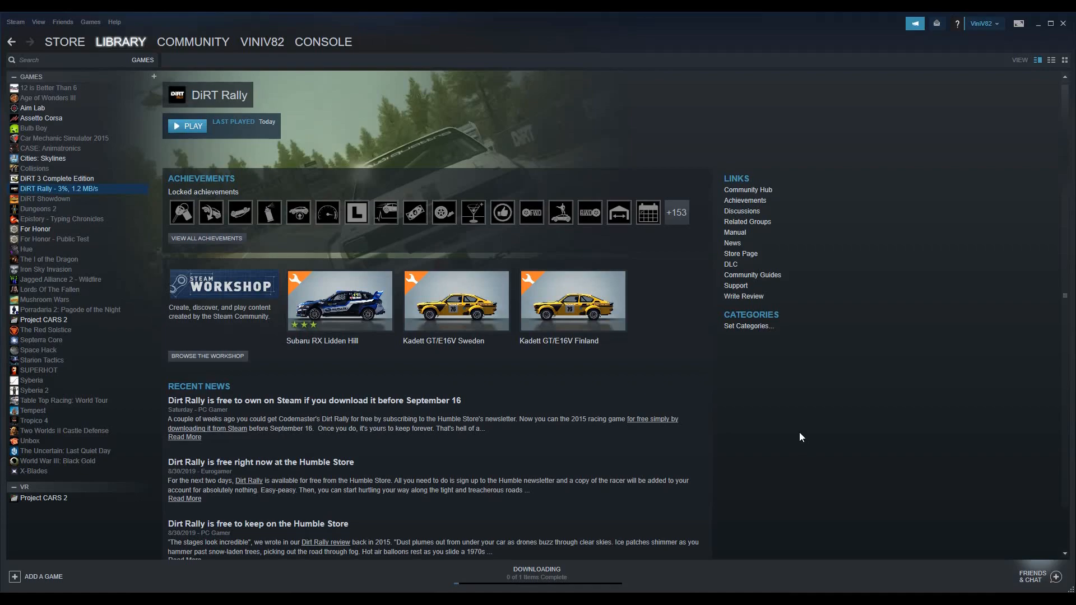
pyautogui.moveTo(781, 436)
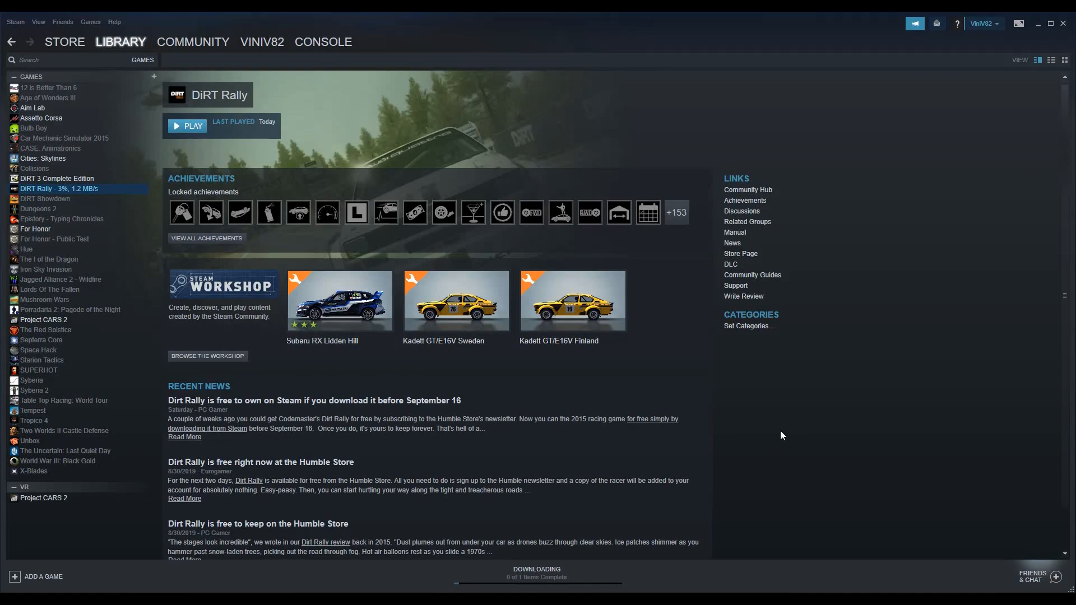